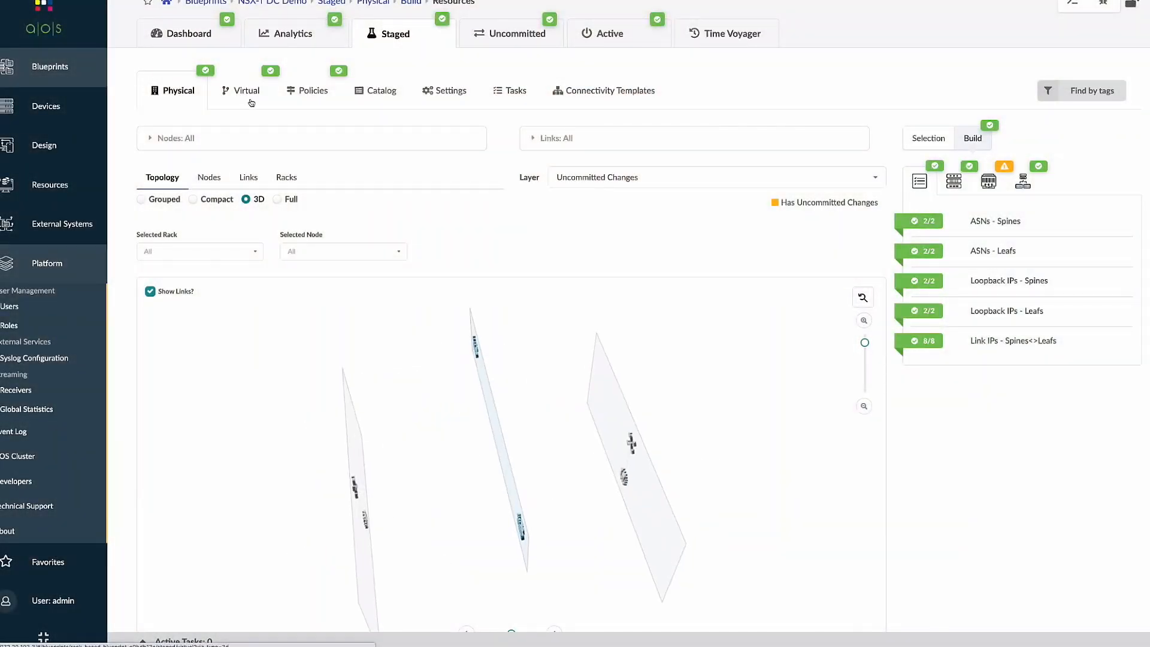
Show the Staged > Virtual Networks list with vn100, vn1000 and vn2000.
click(246, 90)
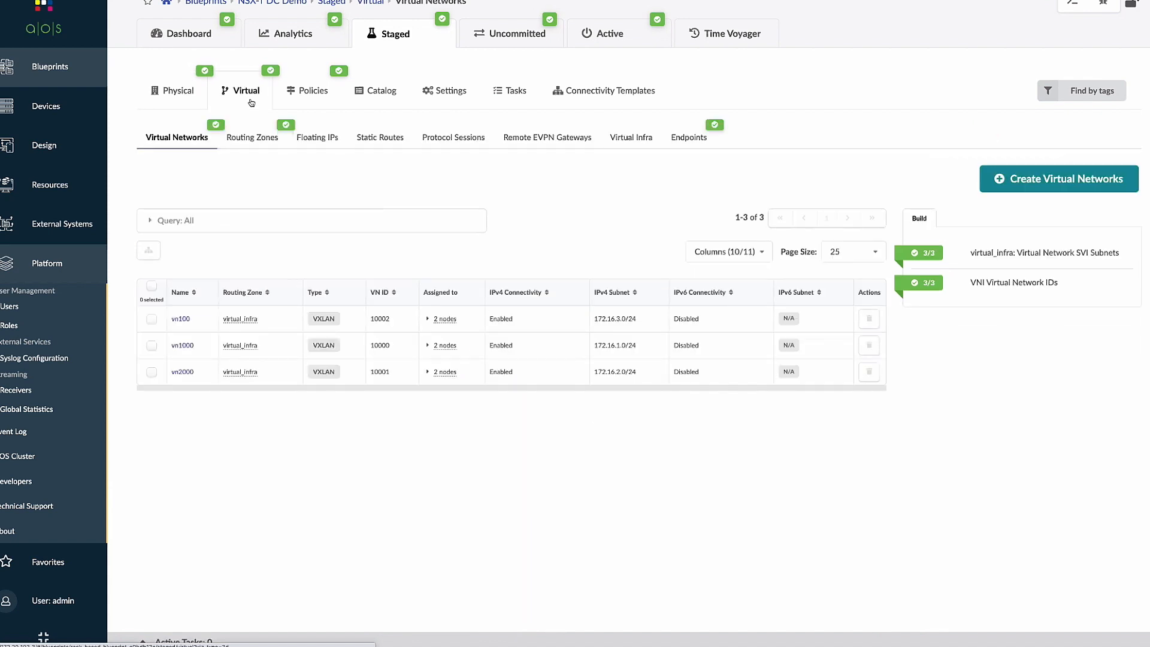
mouse_move(204, 205)
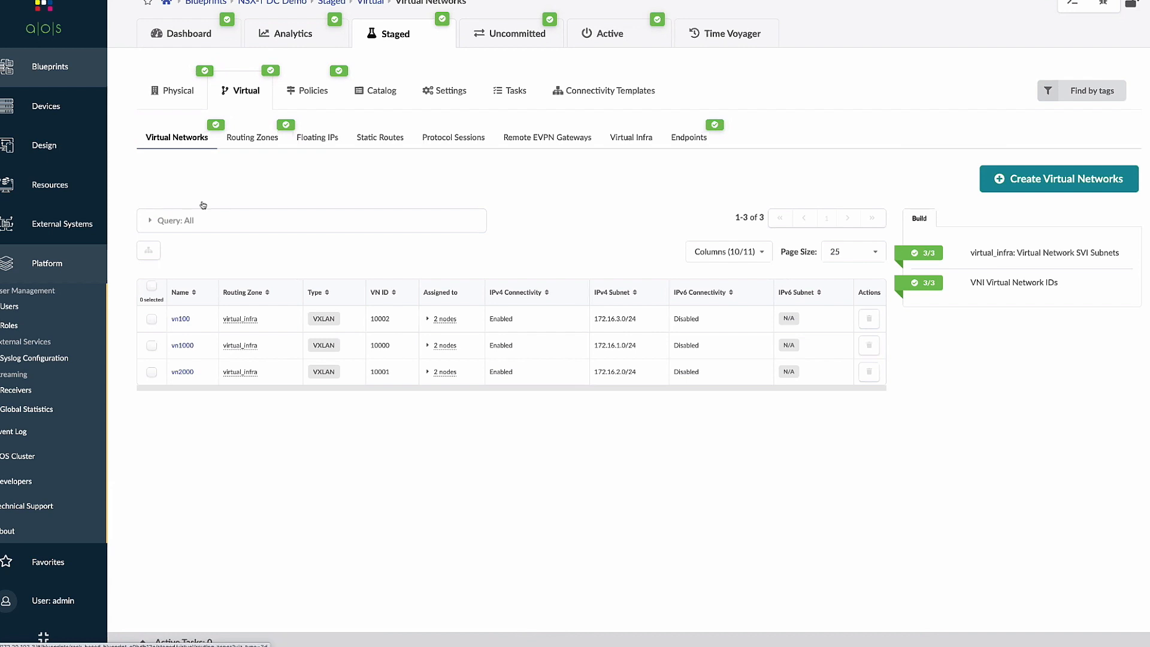
click(1058, 179)
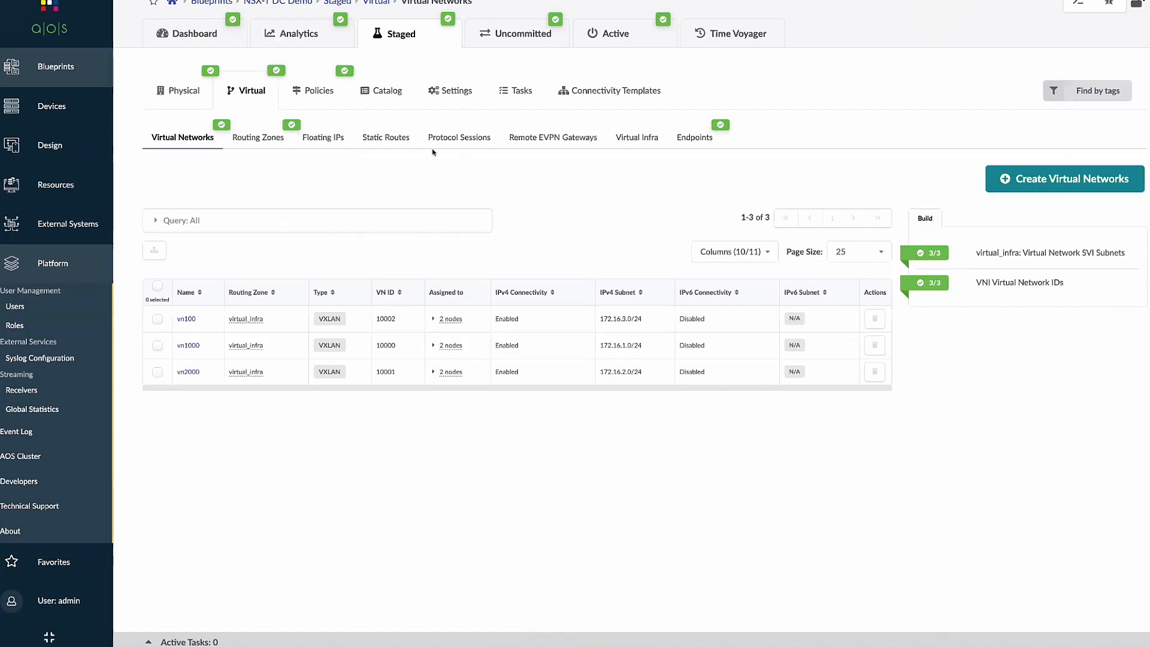
Create routing zone Prod and assign Private-172.16.0.0/12 to its leaf loopback IPs.
click(258, 136)
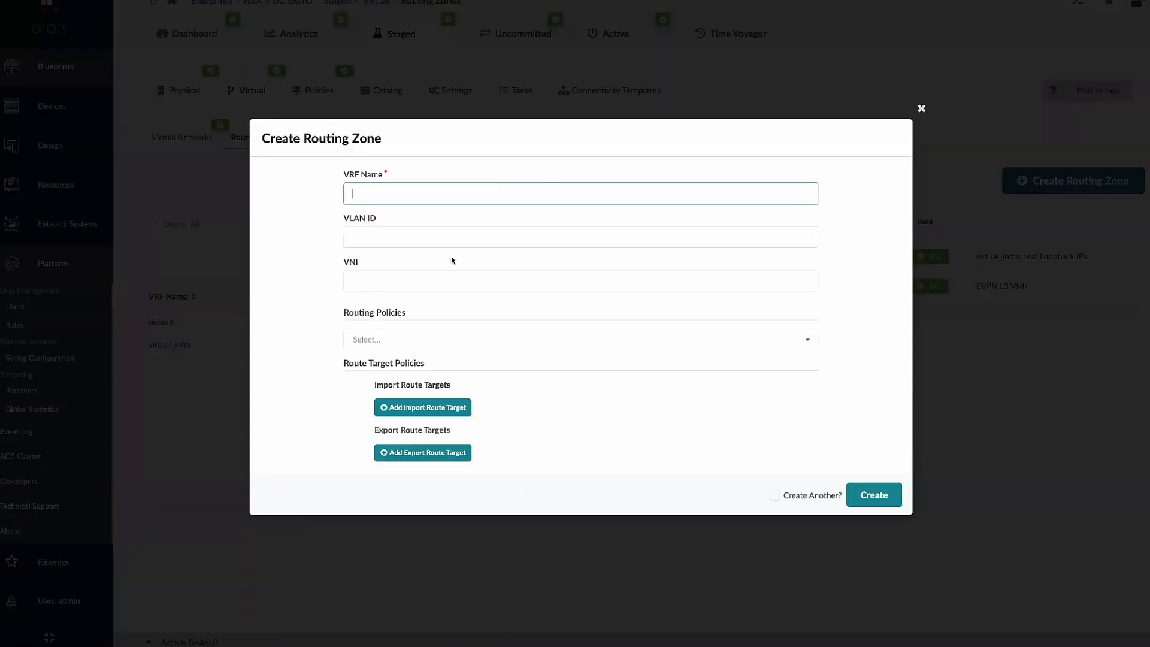
text(Prod)
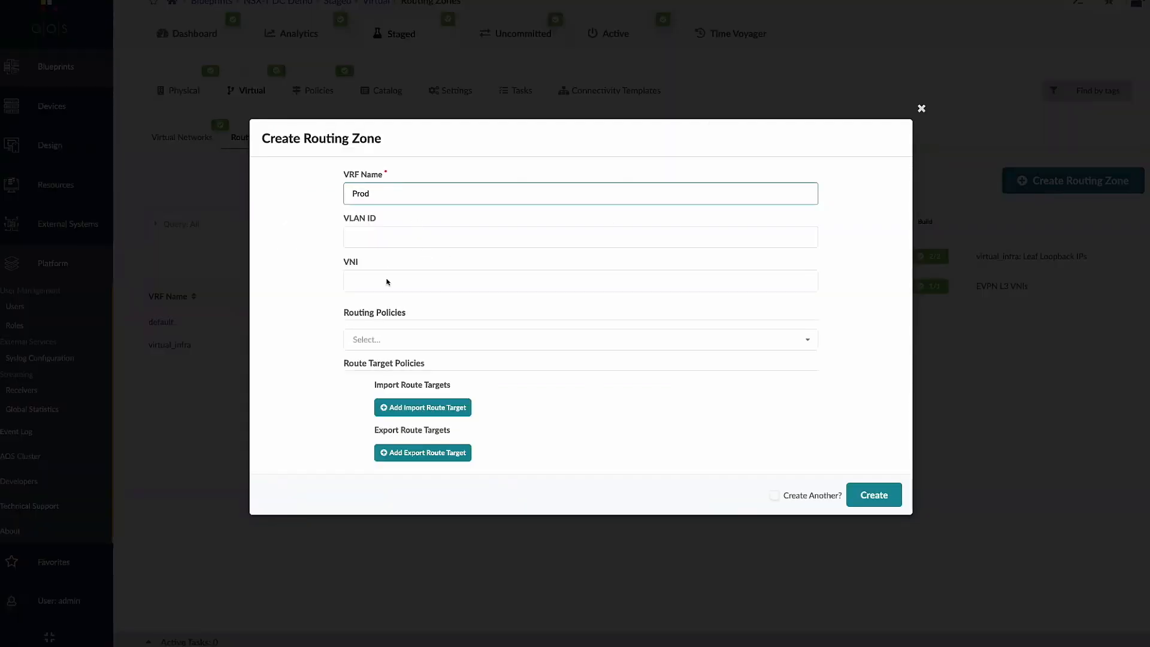
click(874, 495)
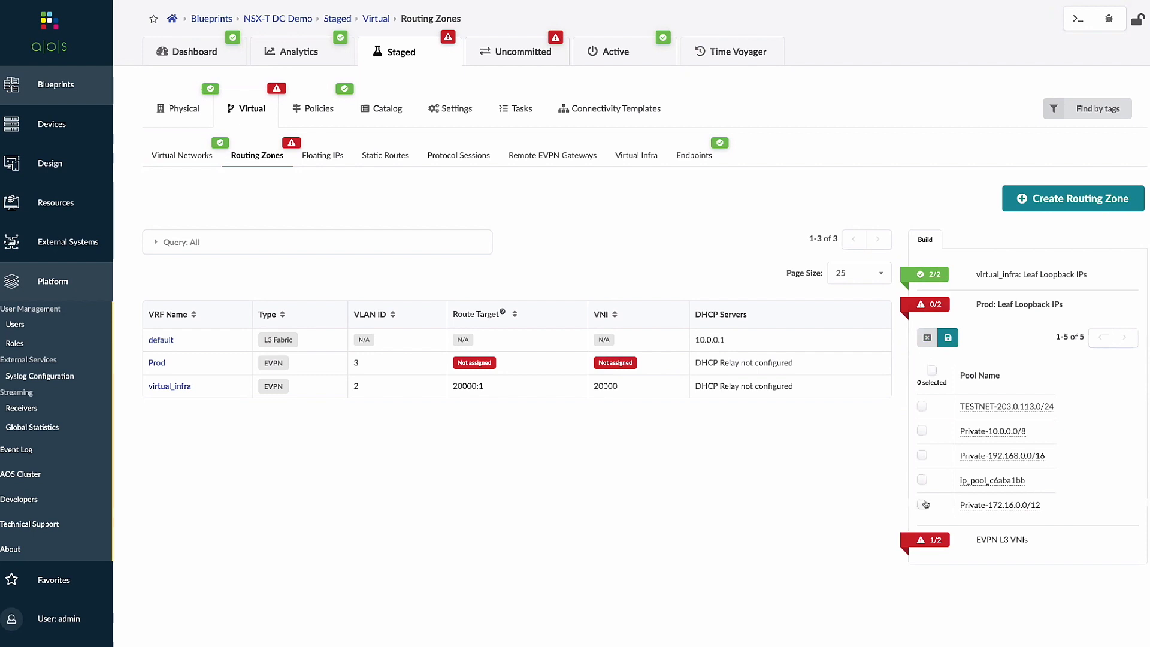
click(948, 338)
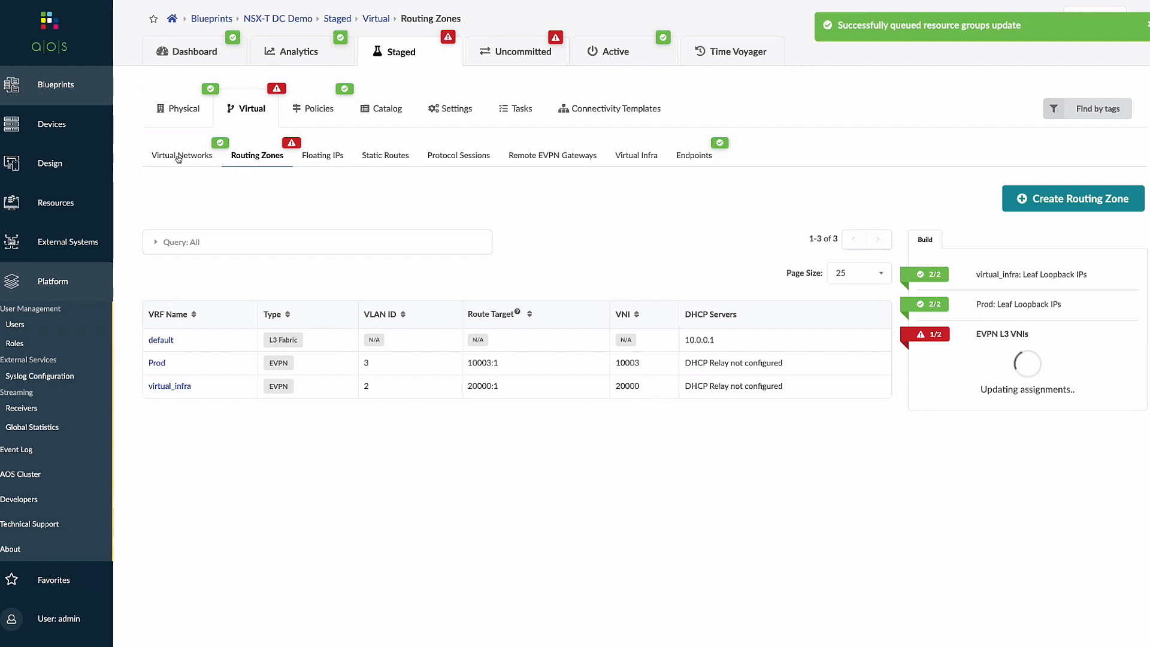
click(182, 154)
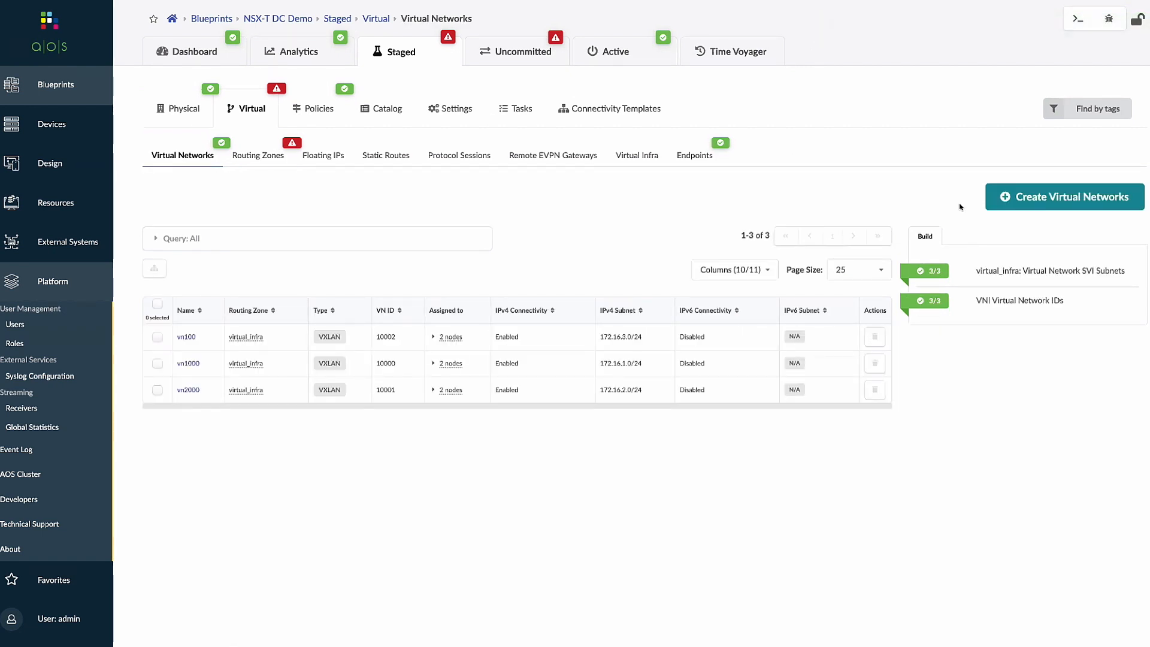
Create VXLAN virtual network Amazing-App in Prod, assigned to both leafs.
click(1064, 196)
text(Amazing-App)
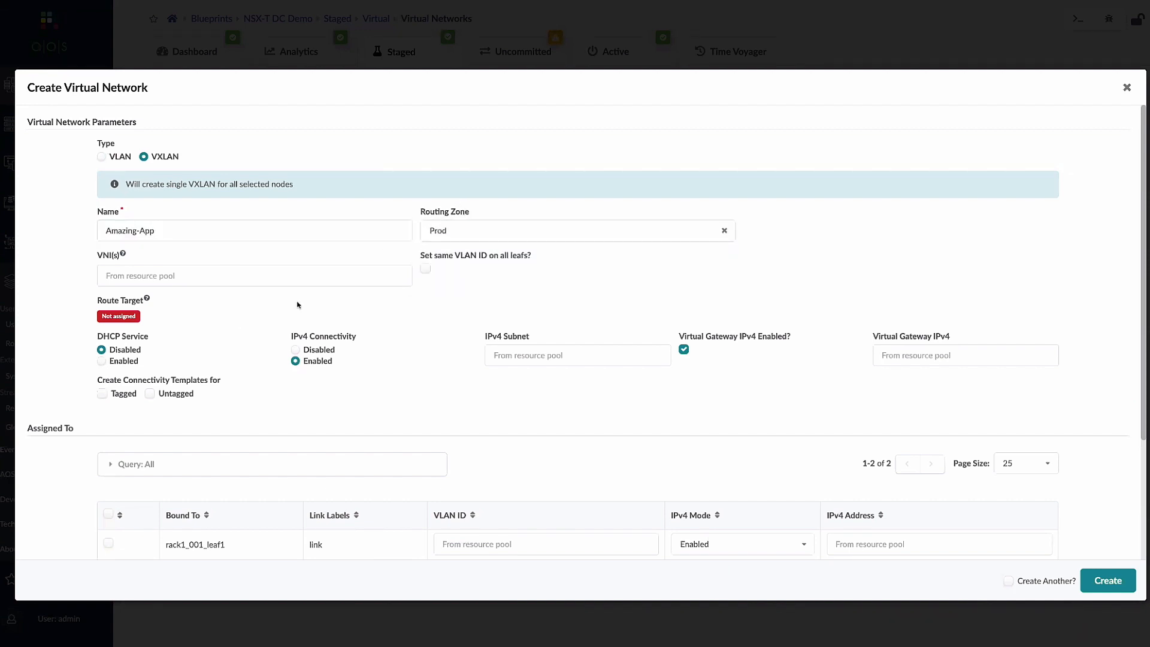
scroll(down, 3)
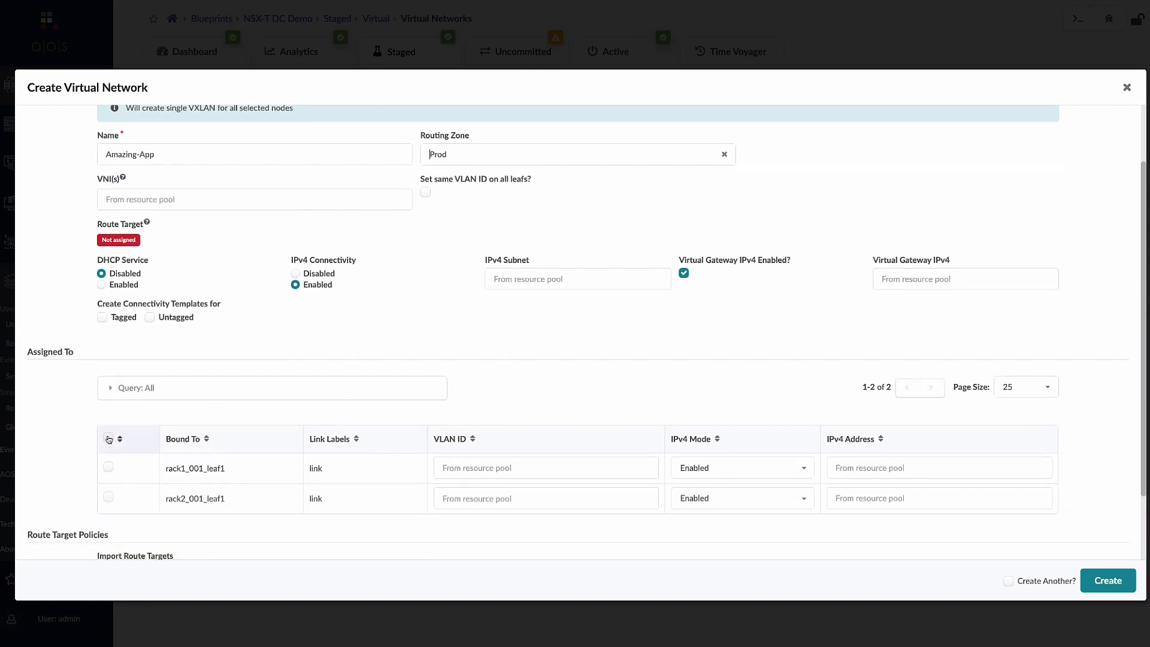
click(110, 439)
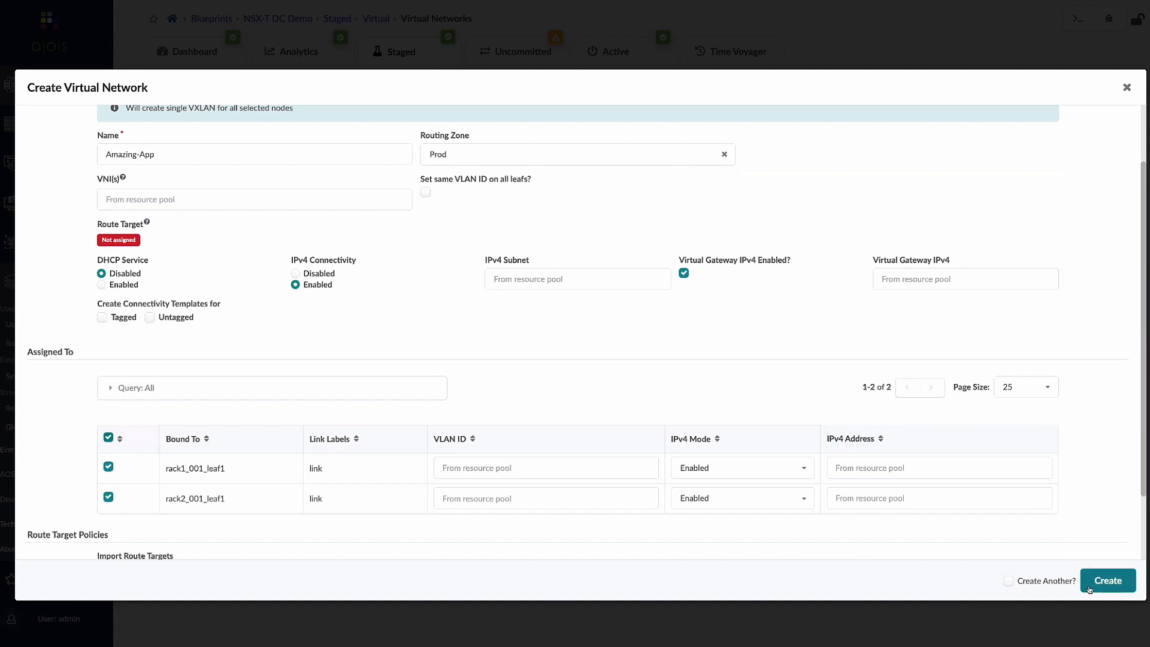
click(1107, 580)
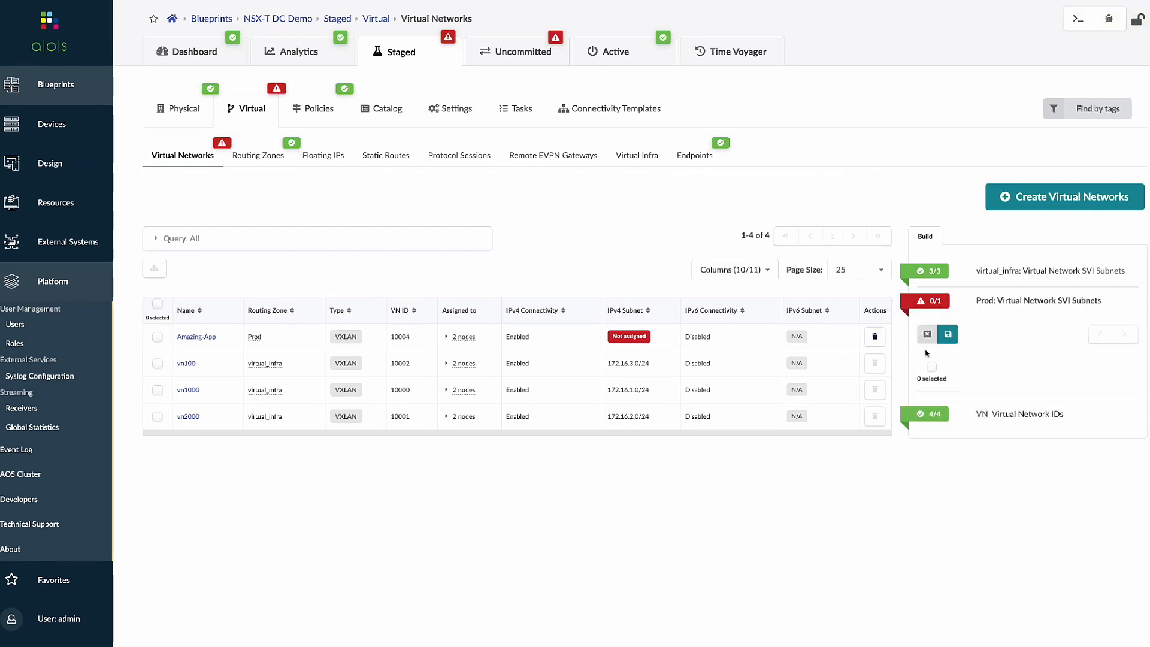
Assign Private-10.0.0.0/8 to the Prod SVI subnets and show the uncommitted changes.
click(947, 334)
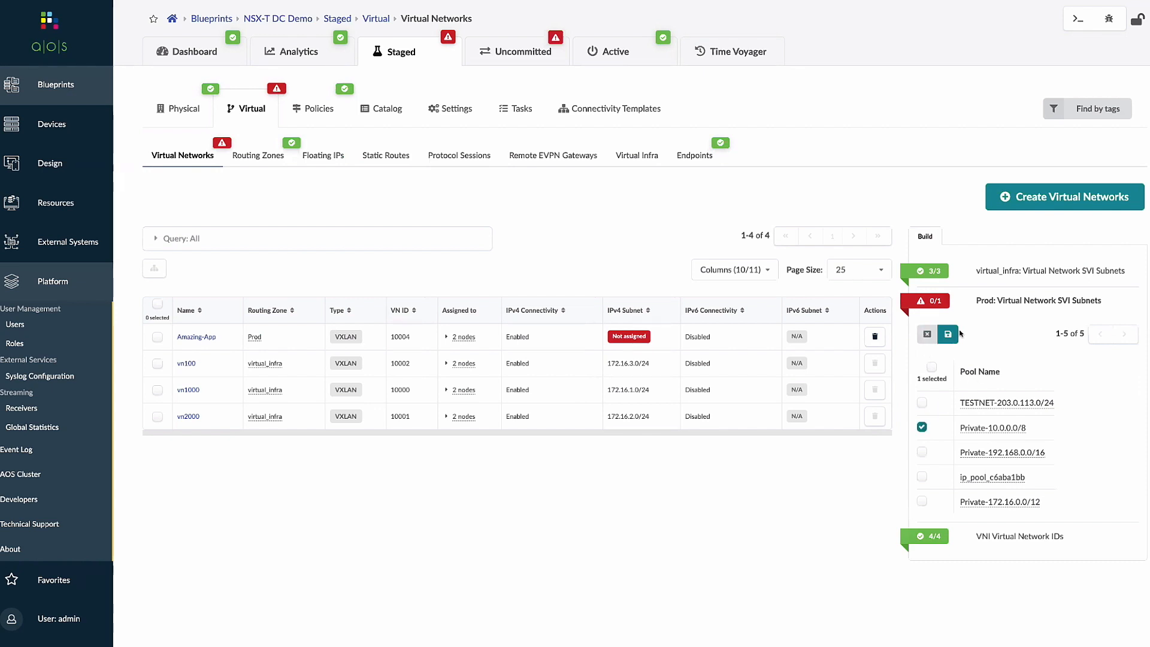
click(947, 335)
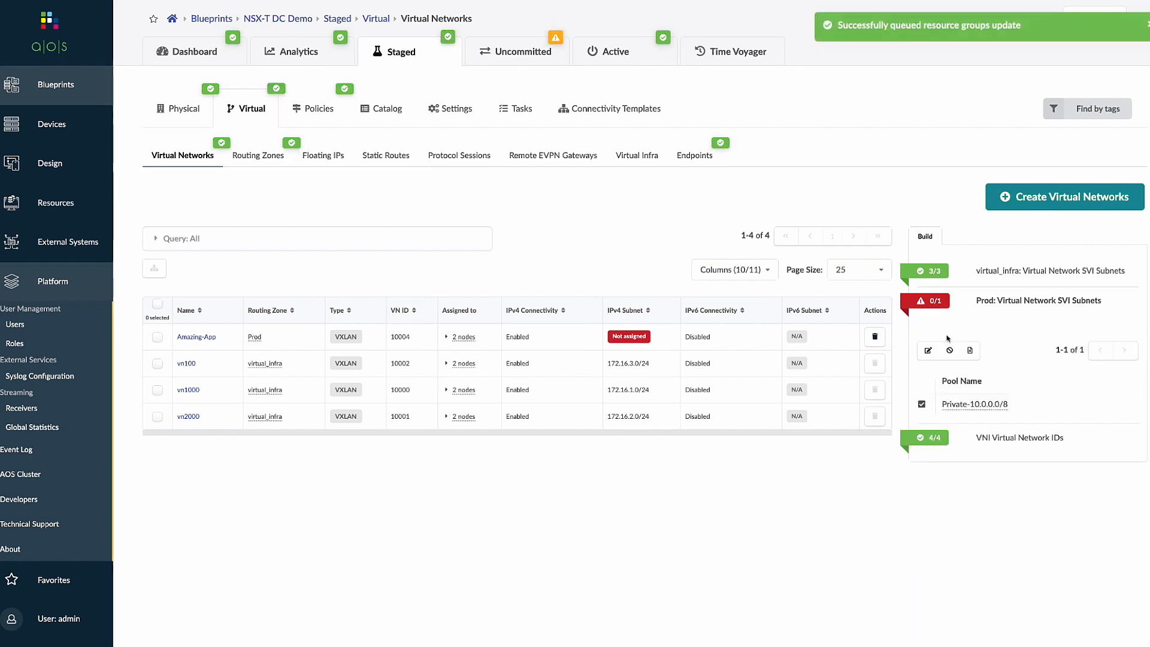
click(515, 51)
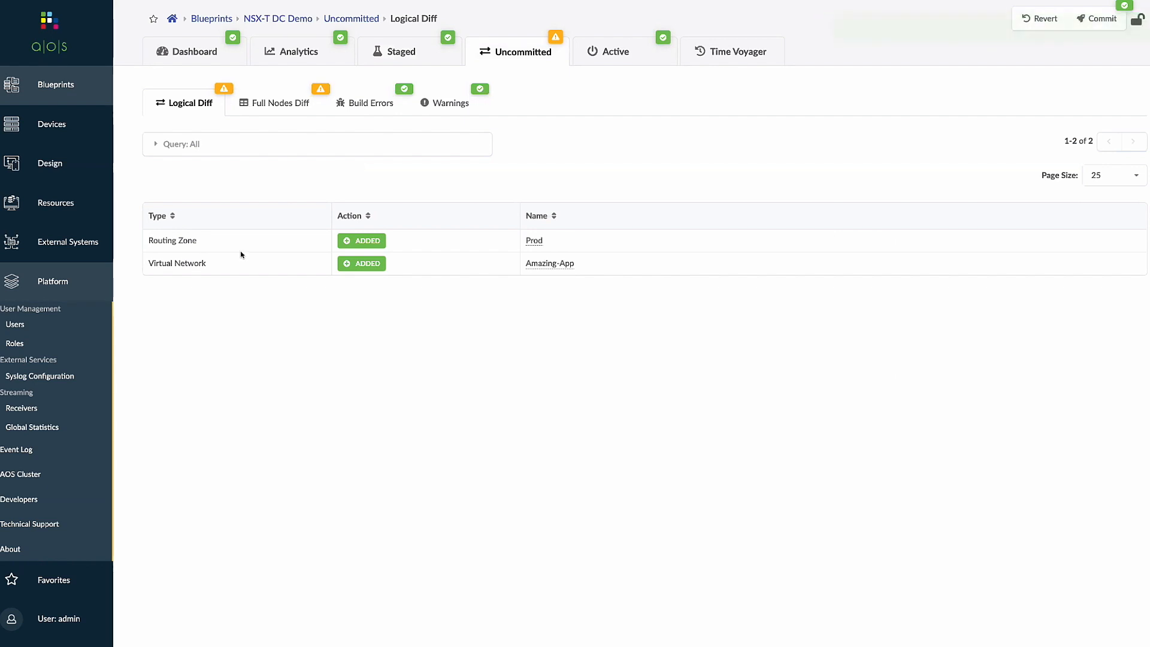
mouse_move(549, 266)
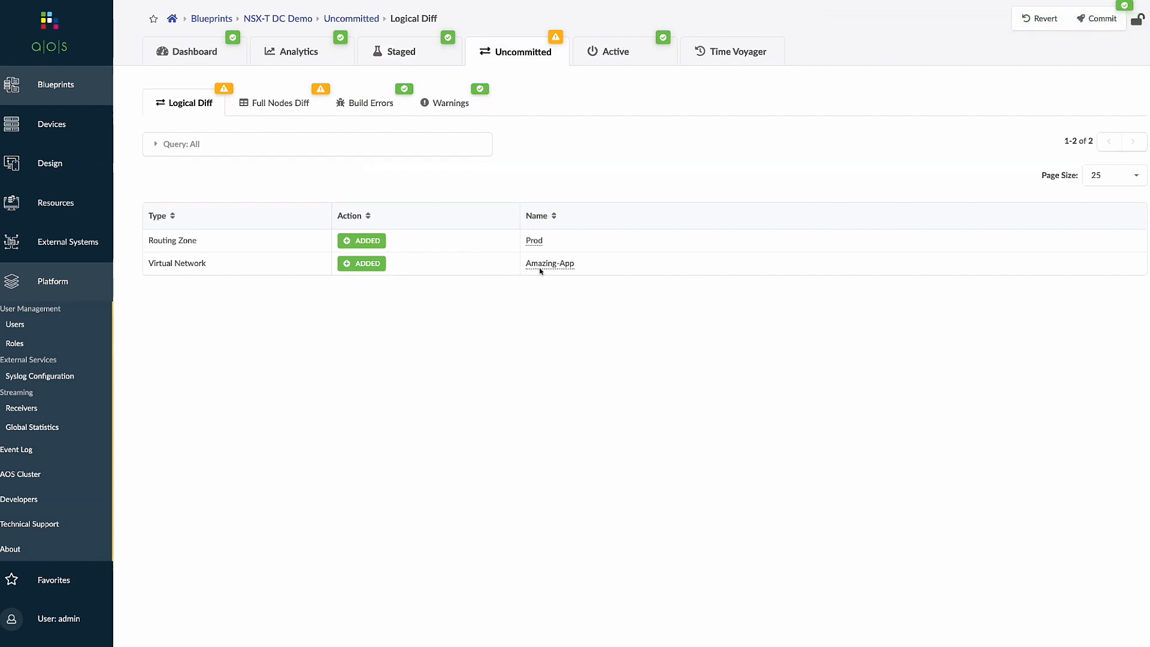
Review the Amazing-App preview showing subnet 10.0.0.0/24, gateway 10.0.0.1 and VLAN 4.
click(550, 264)
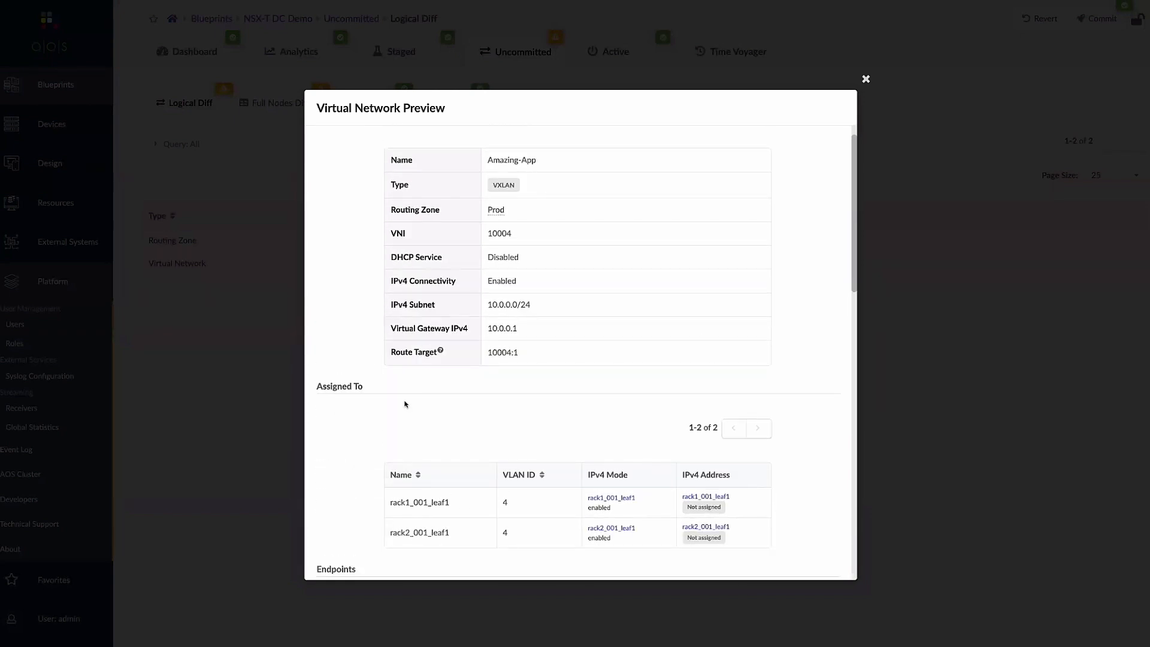
scroll(down, 3)
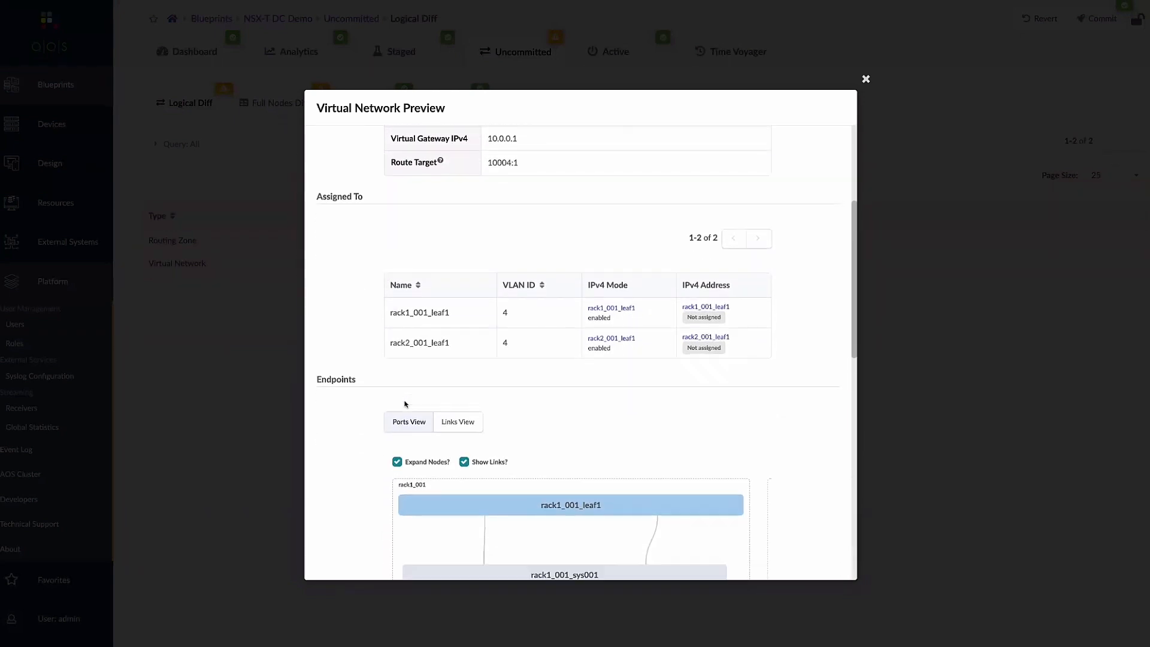
scroll(down, 3)
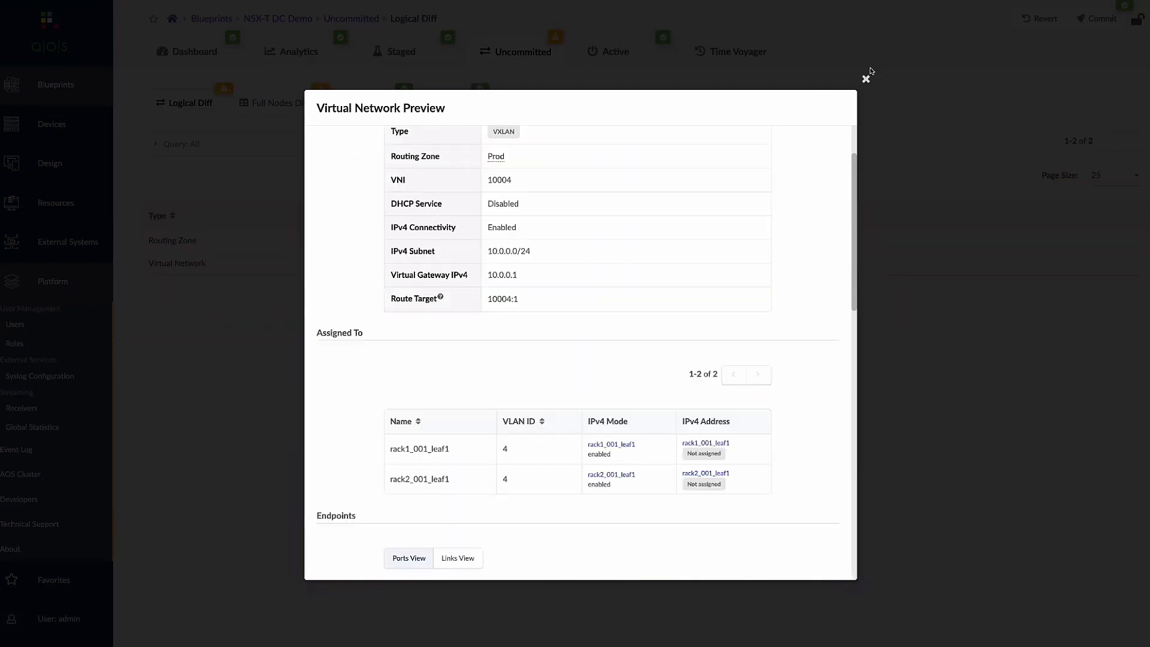
click(867, 79)
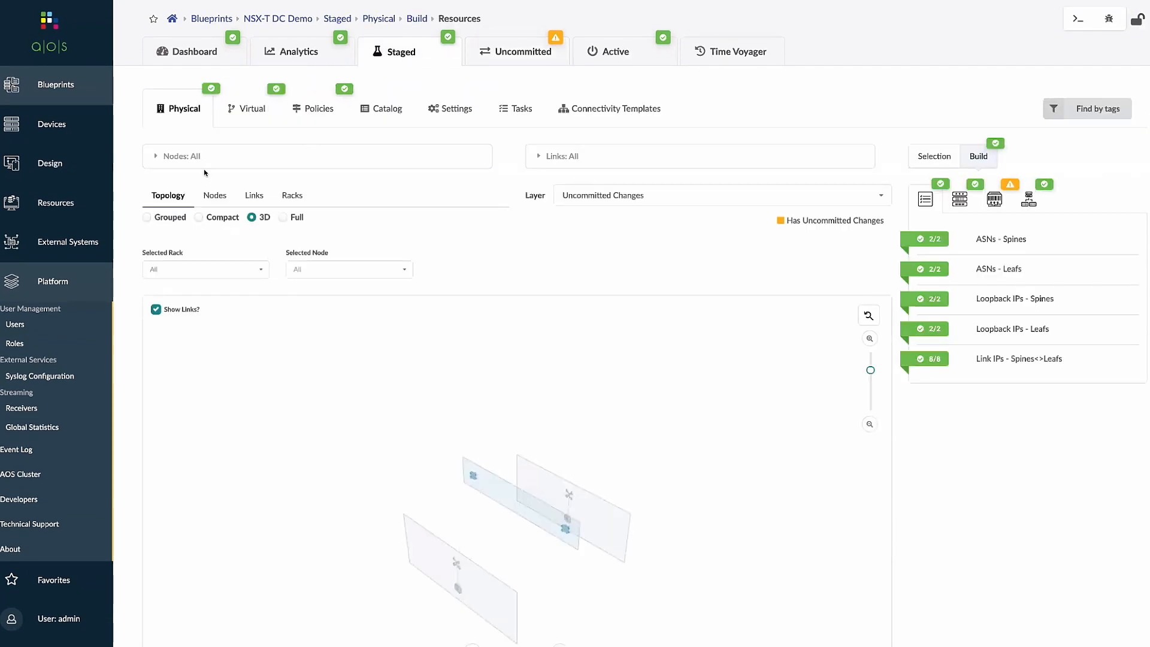
Confirm rack2_001_leaf1's rendered config has Amazing-App VLAN 4 with VNI 10004, then return to Uncommitted.
click(146, 216)
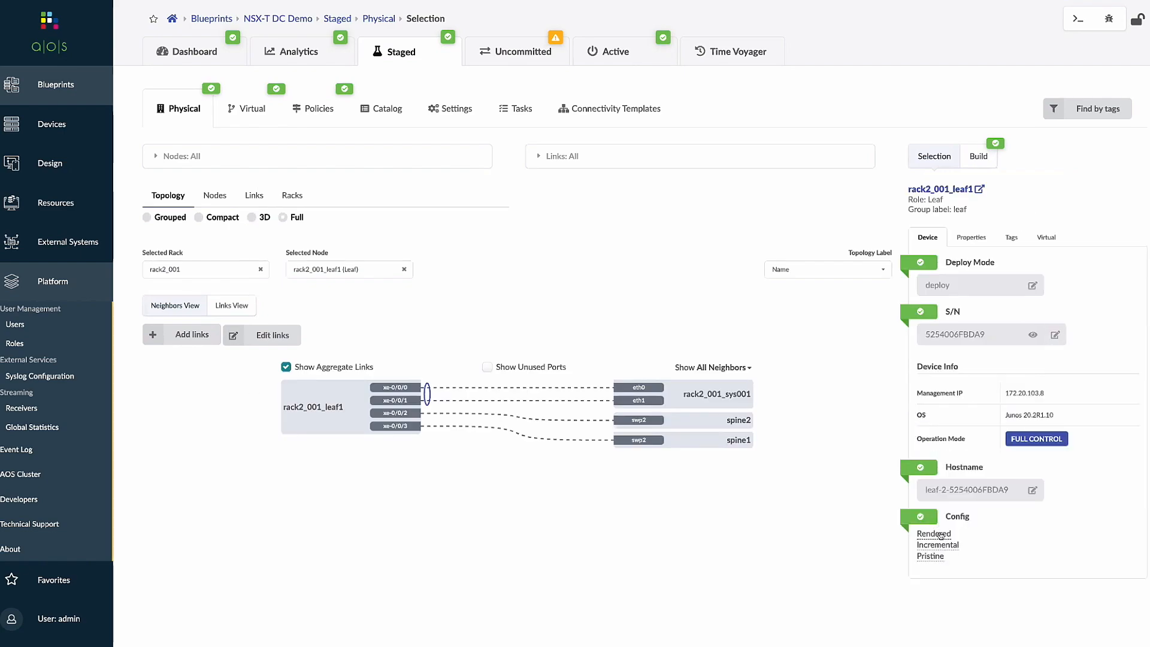
click(934, 533)
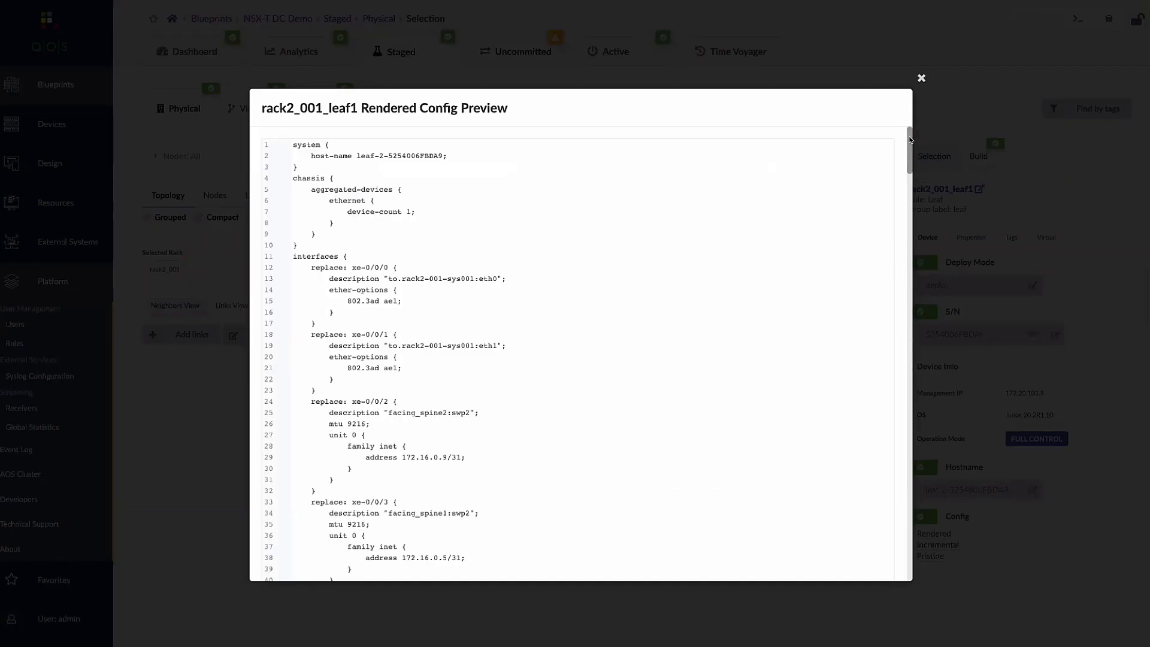
scroll(down, 3)
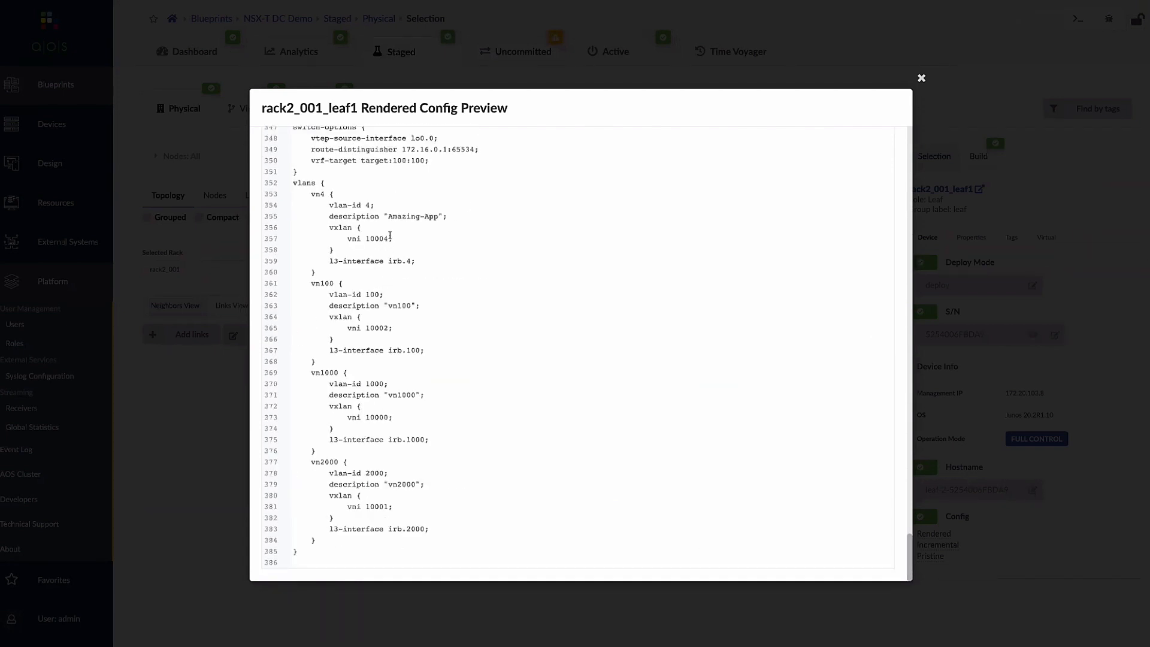
double_click(387, 216)
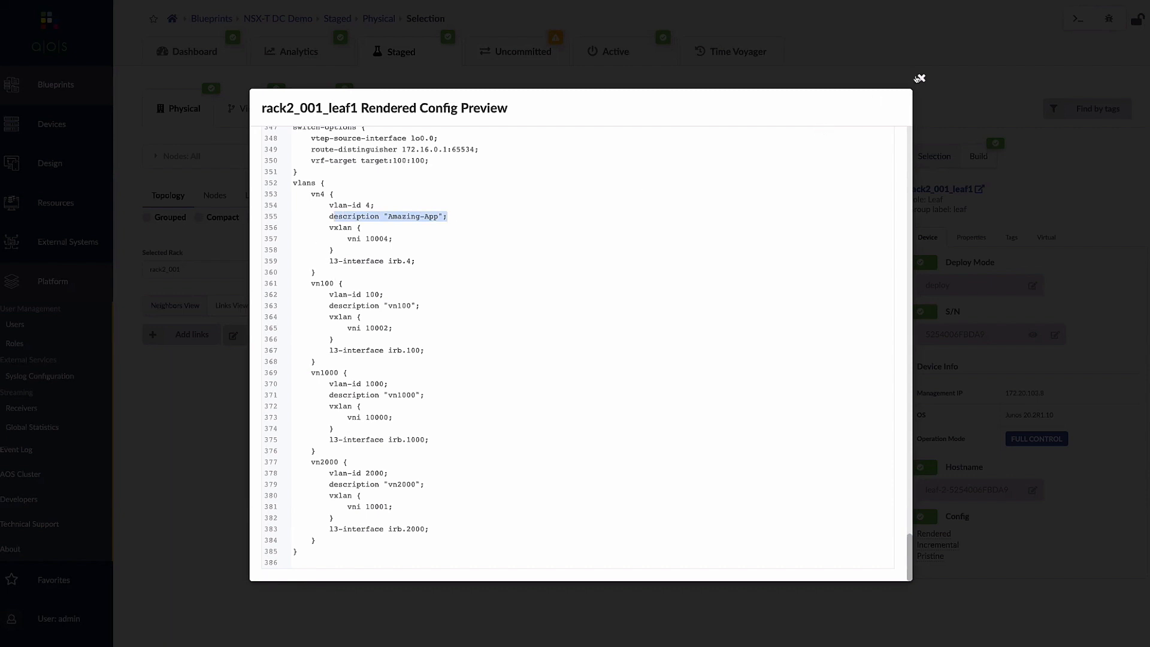
click(919, 78)
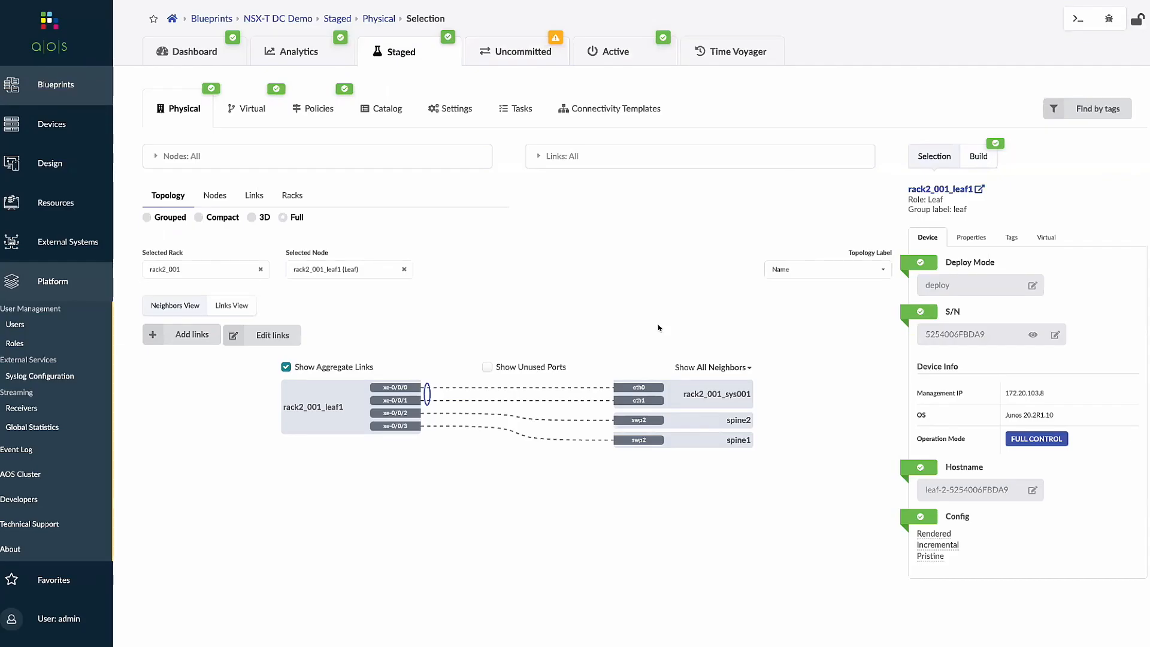
click(516, 52)
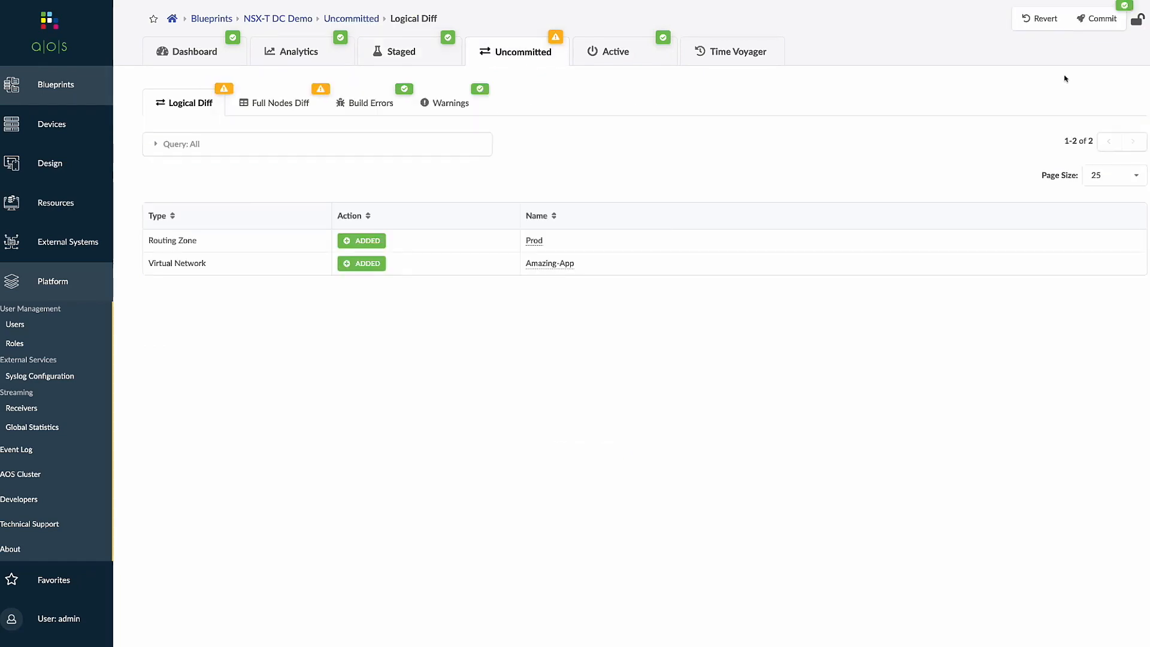
Commit the staged changes with revision description 'Amazing app. make money!! - DJ'.
click(1098, 18)
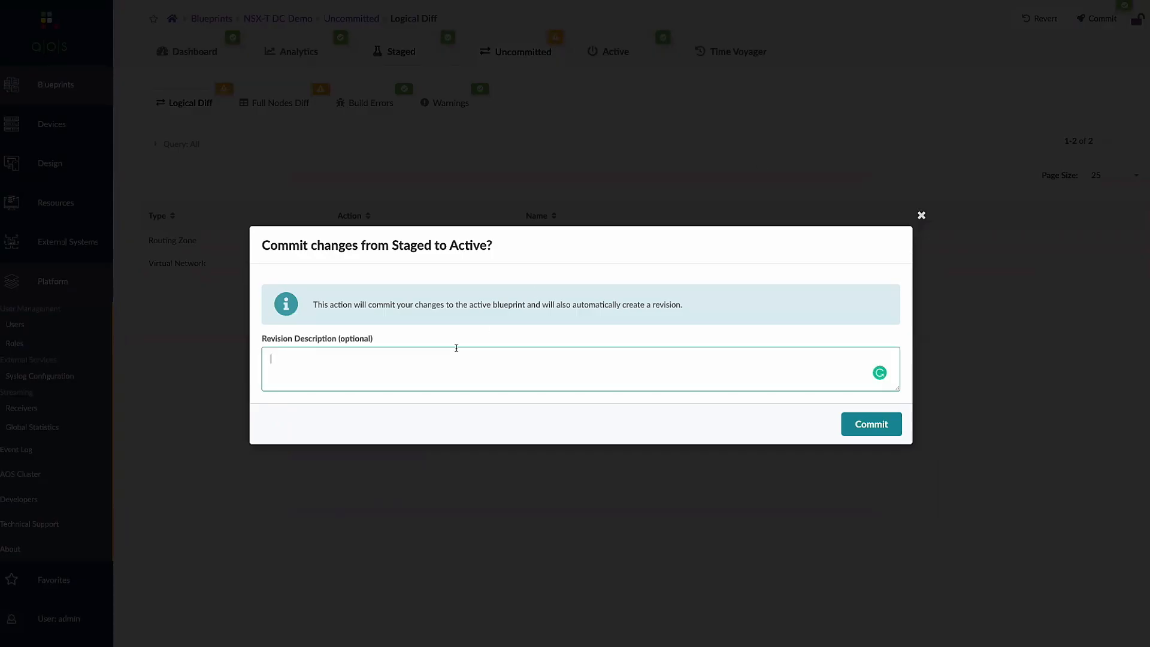
text(Amazing app. make)
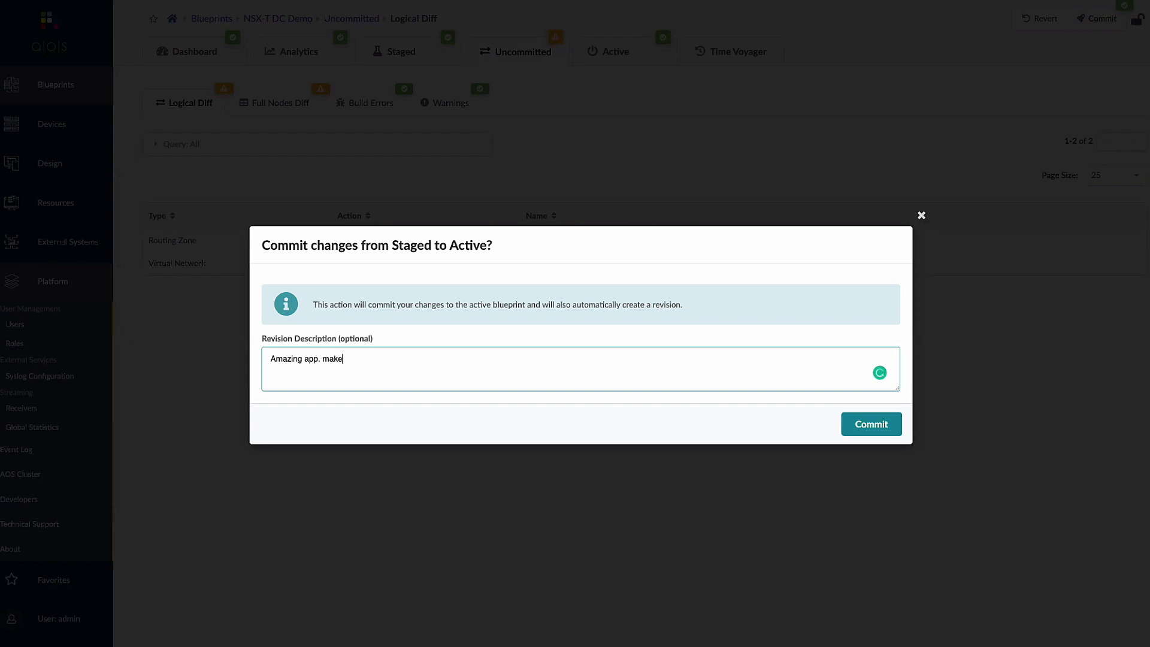
text(money)
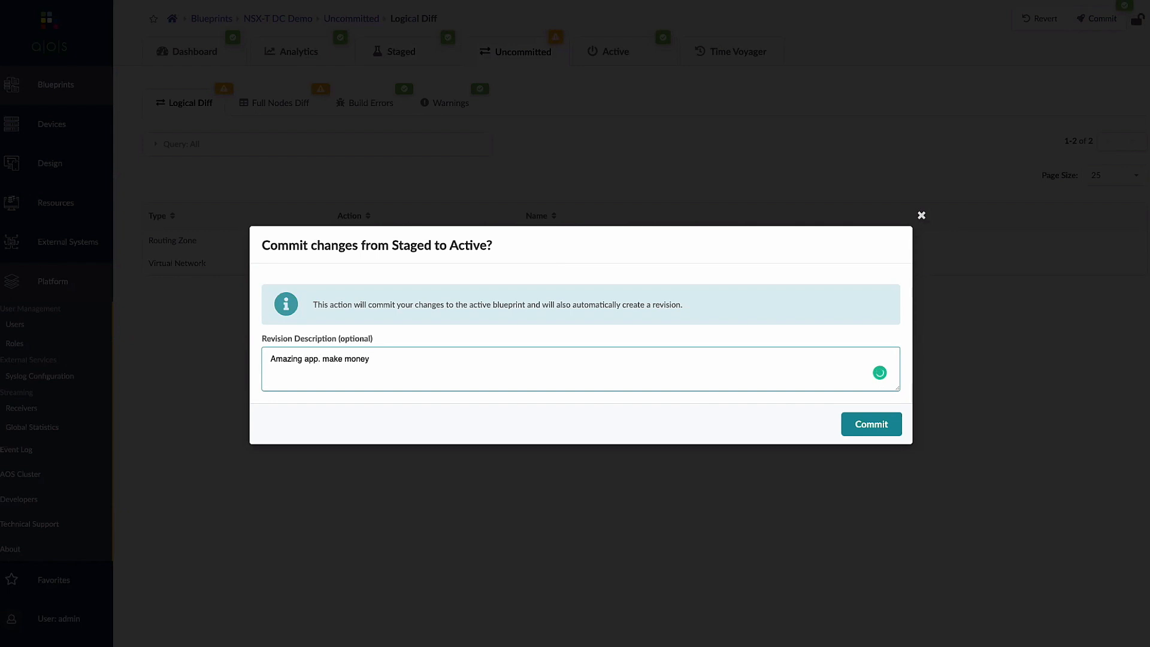
text(!! - DJ)
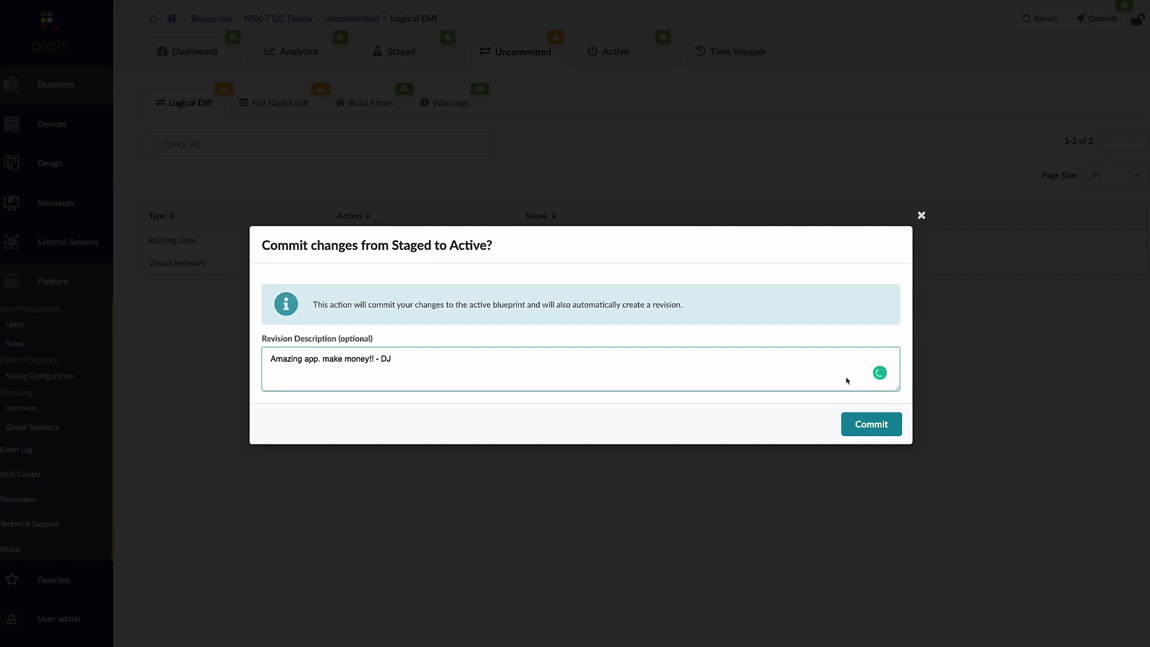
click(871, 424)
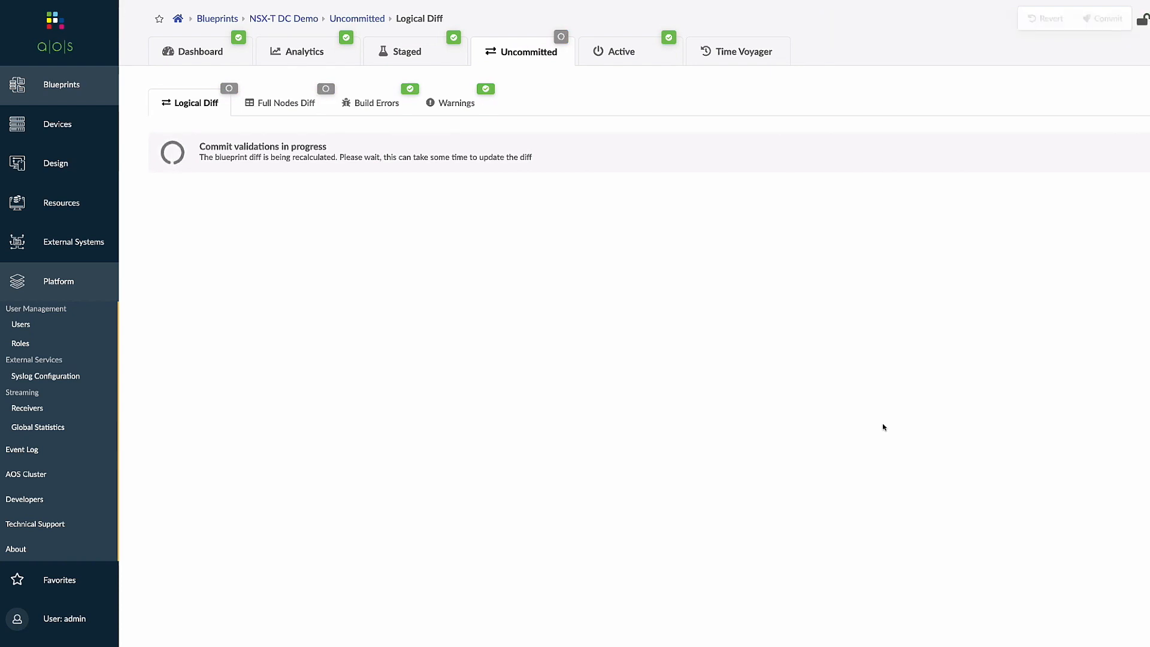
Check the Active blueprint status showing zero anomalies.
click(621, 52)
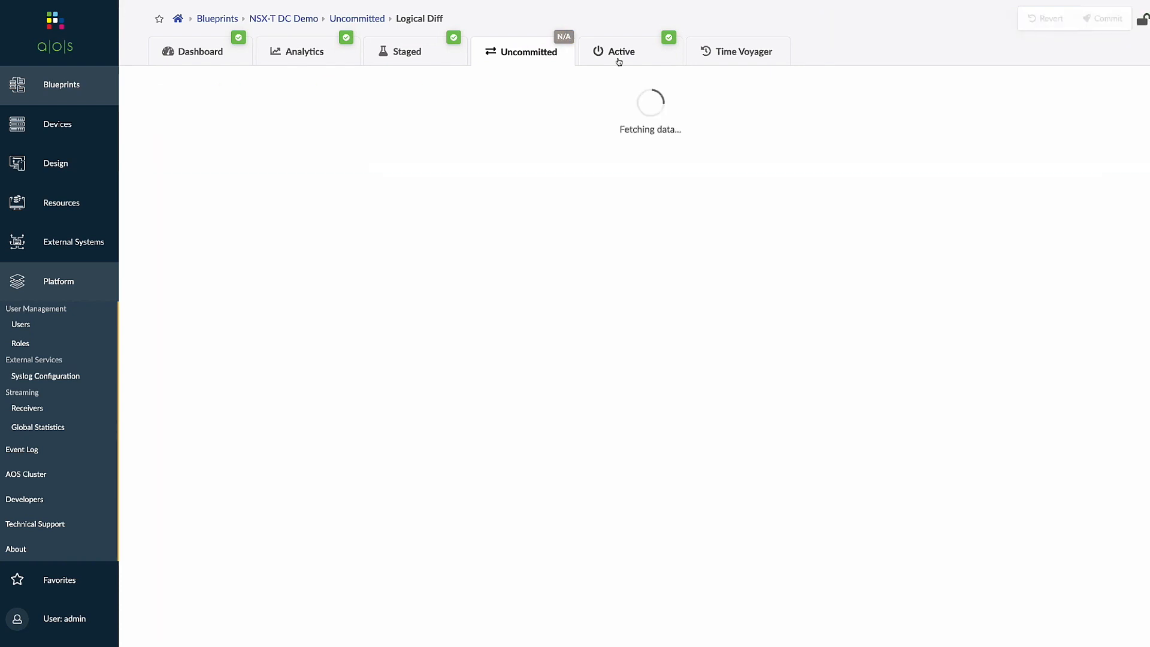
click(621, 52)
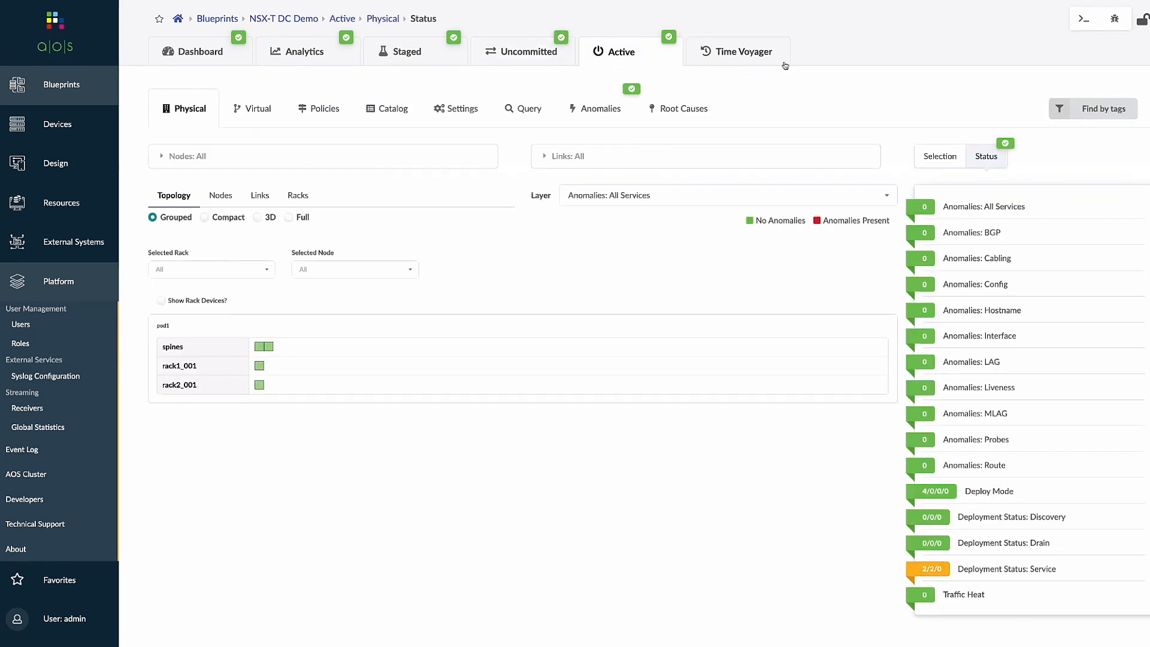
In Time Voyager, roll the staged blueprint back to the 'adding tags' revision.
click(736, 52)
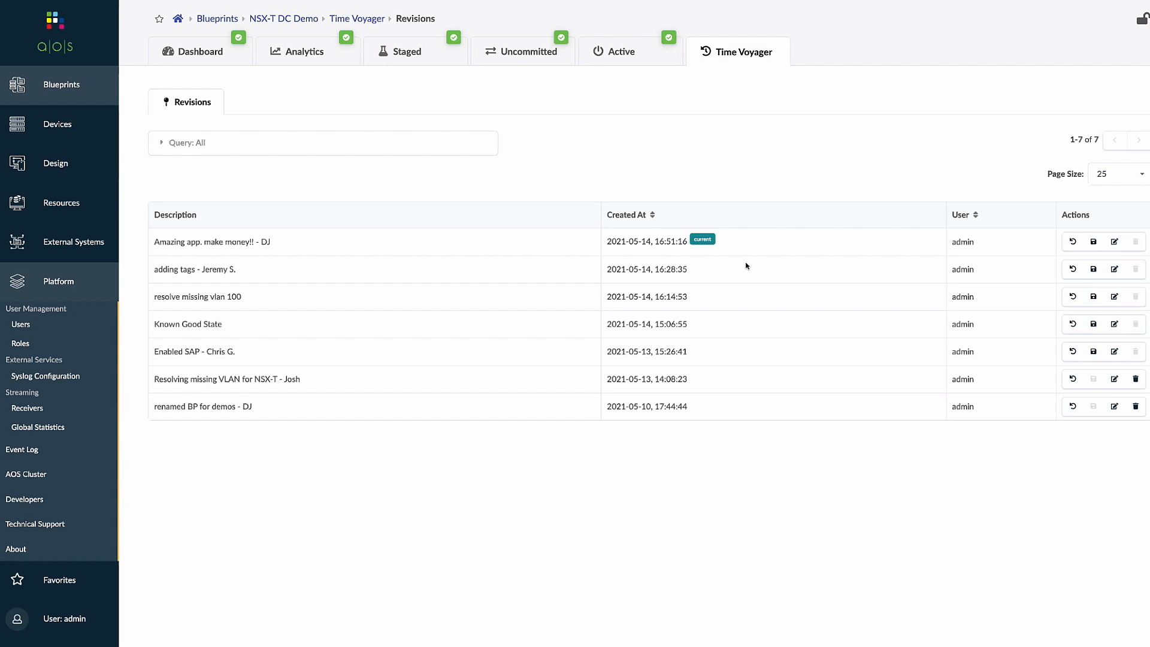
mouse_move(1072, 269)
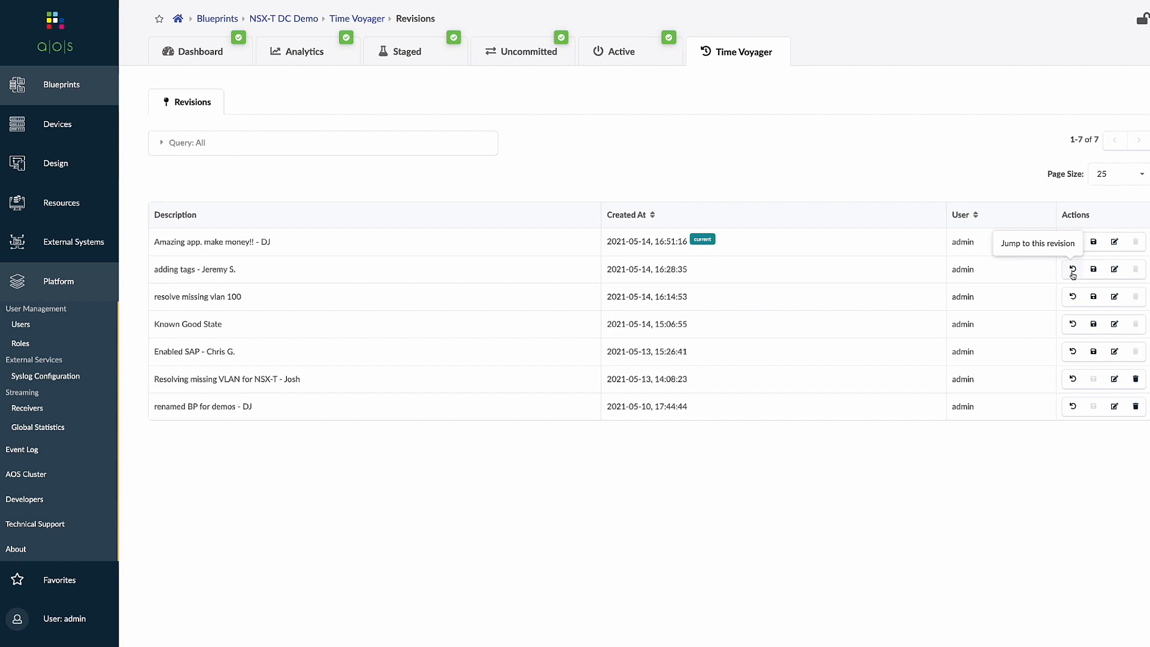
click(1072, 269)
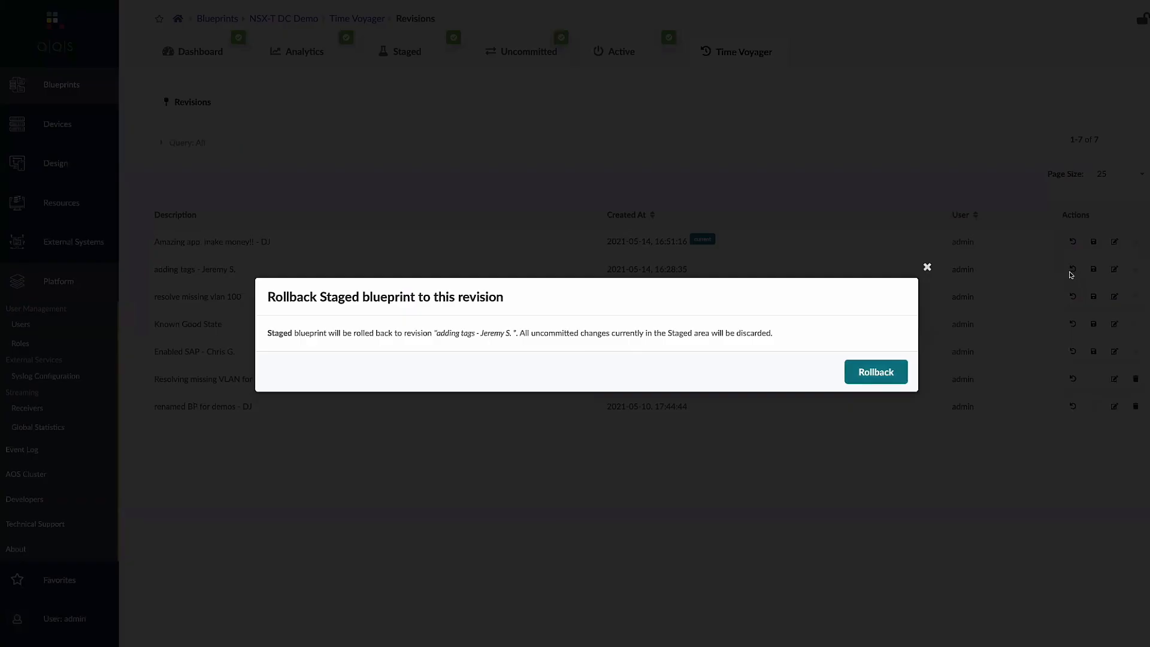
mouse_move(559, 321)
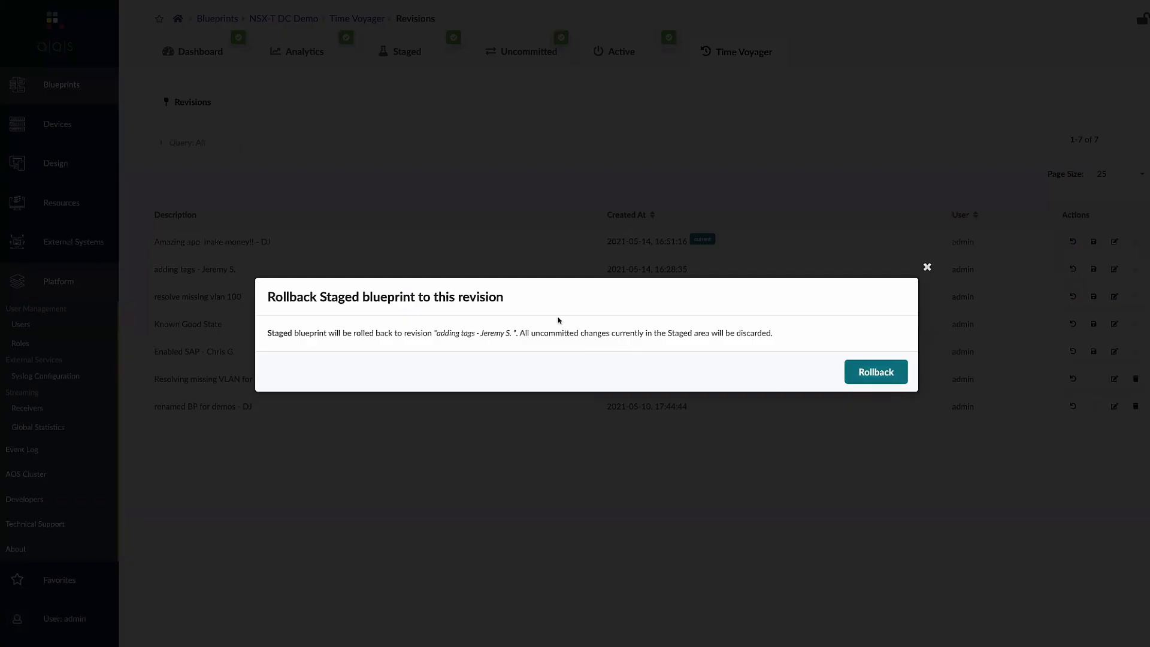
click(928, 266)
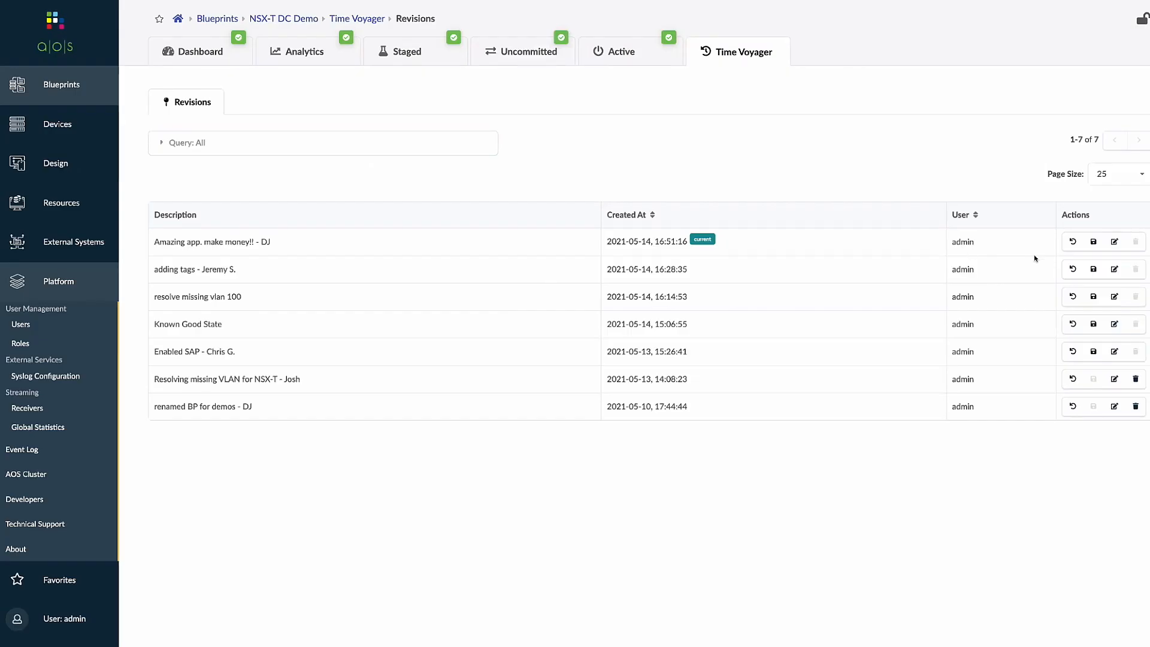
click(1073, 270)
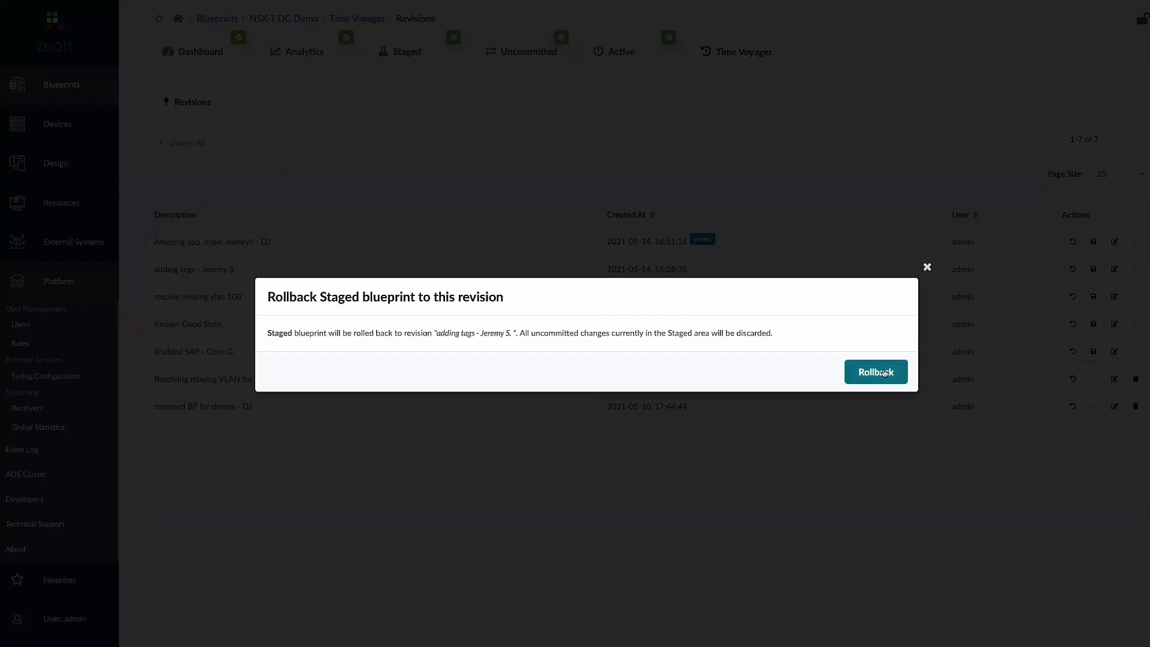
click(875, 372)
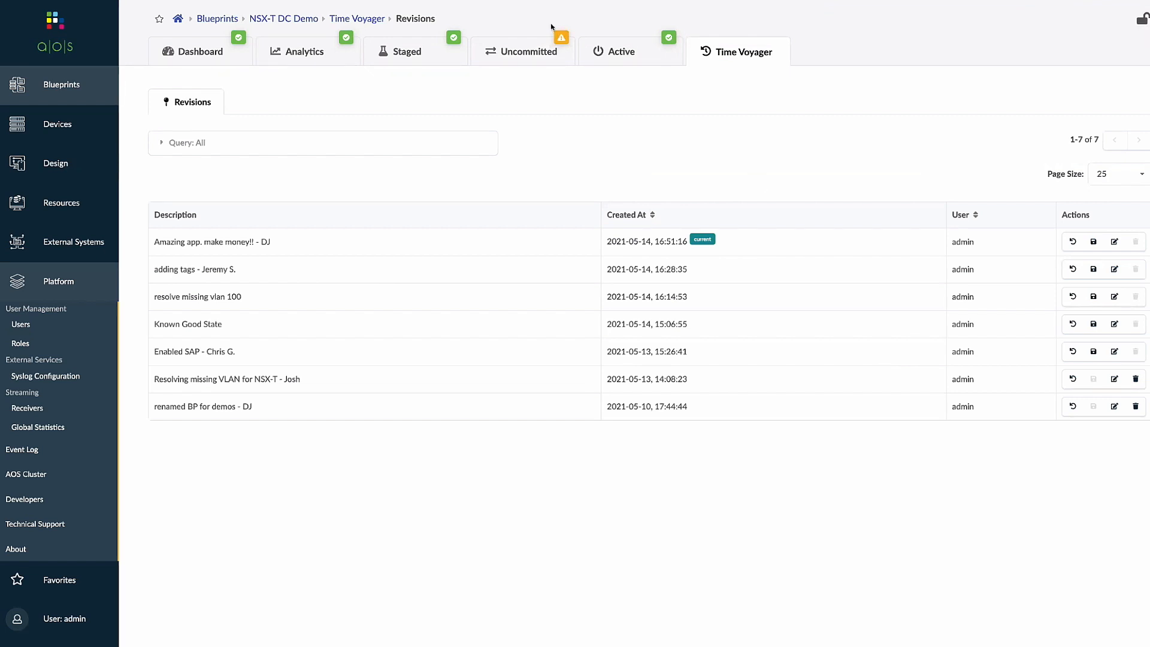
In Logical Diff, preview the removed Amazing-App network and Prod routing zone.
click(522, 52)
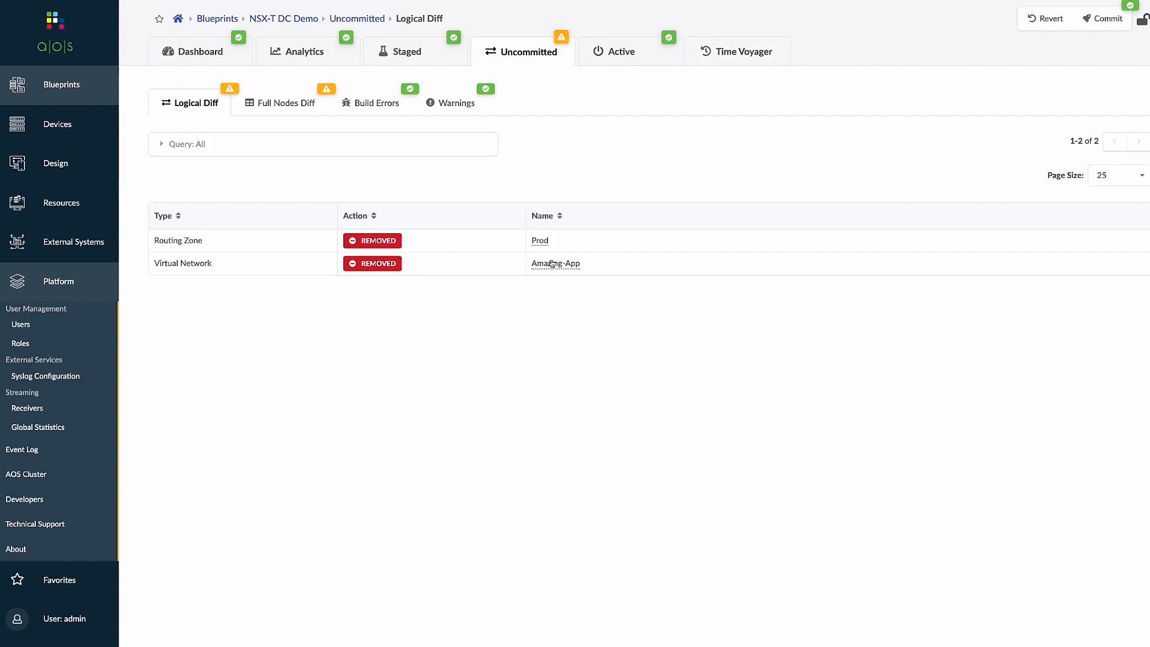
click(555, 264)
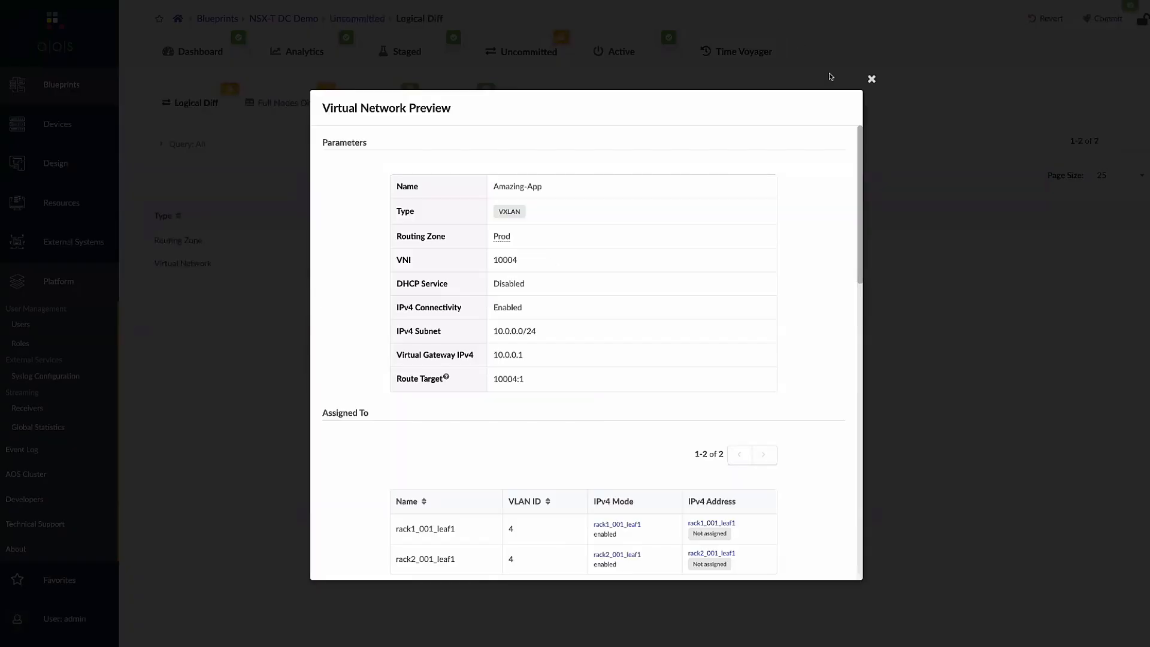
click(872, 79)
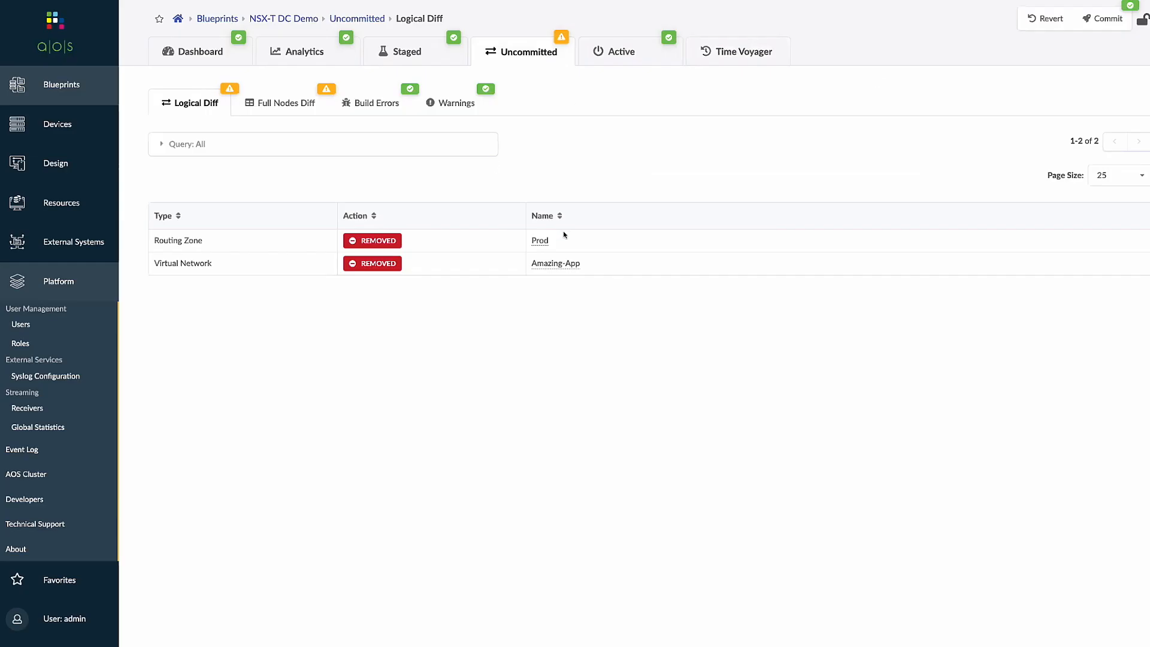
click(539, 241)
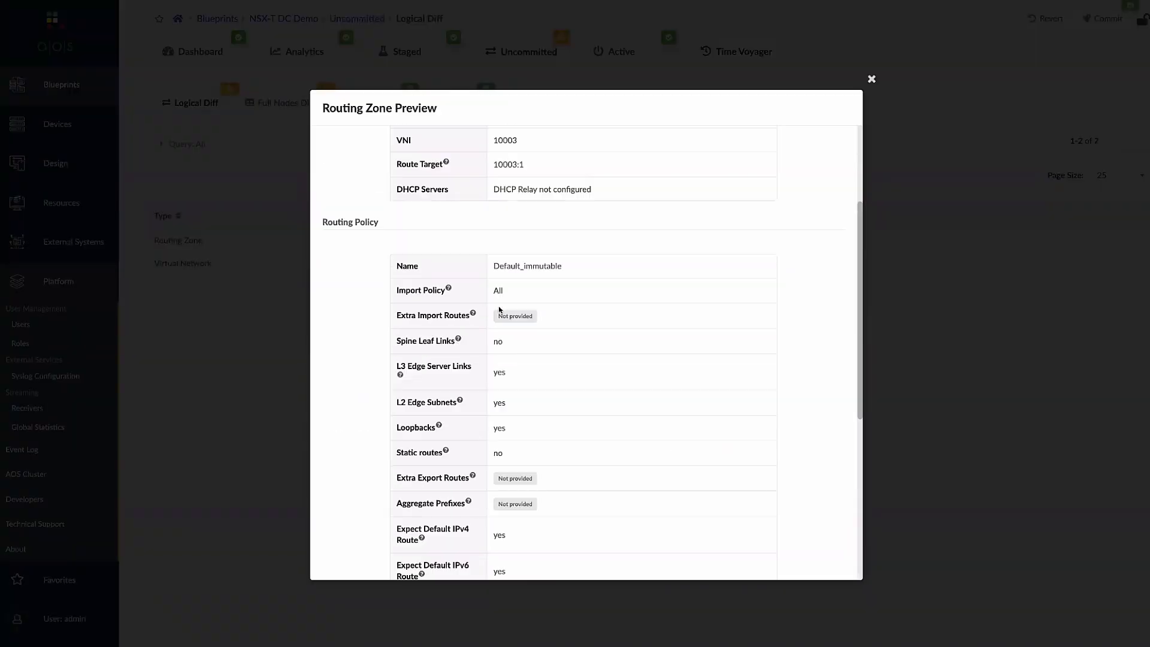
click(871, 79)
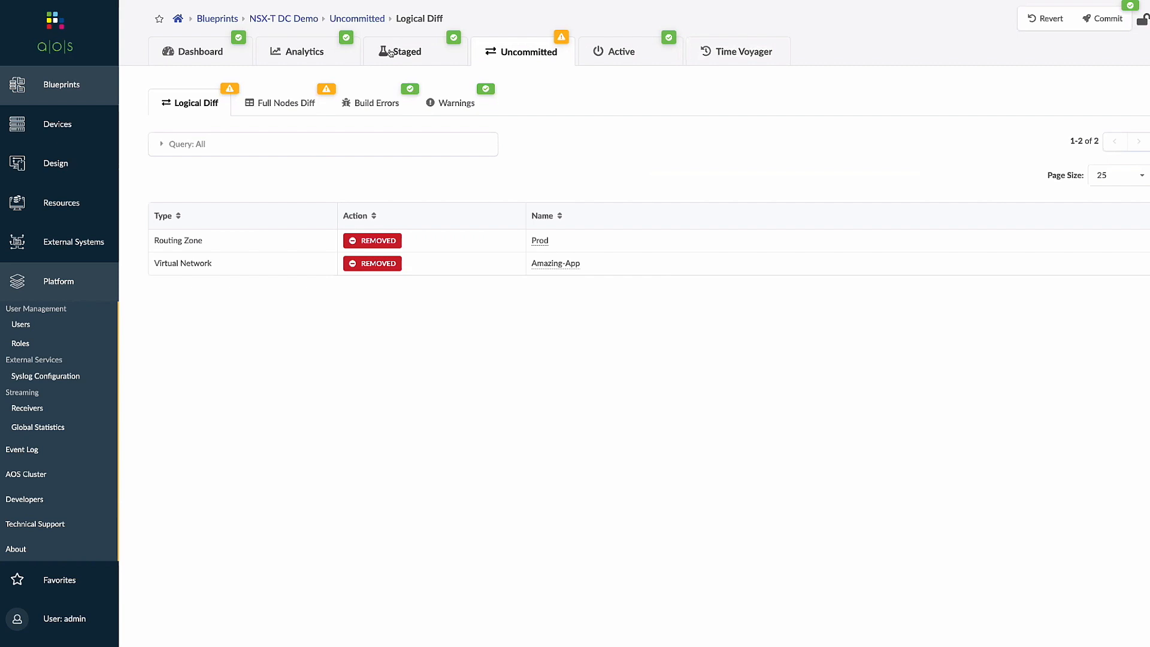
Start committing the rollback to the active blueprint.
click(403, 50)
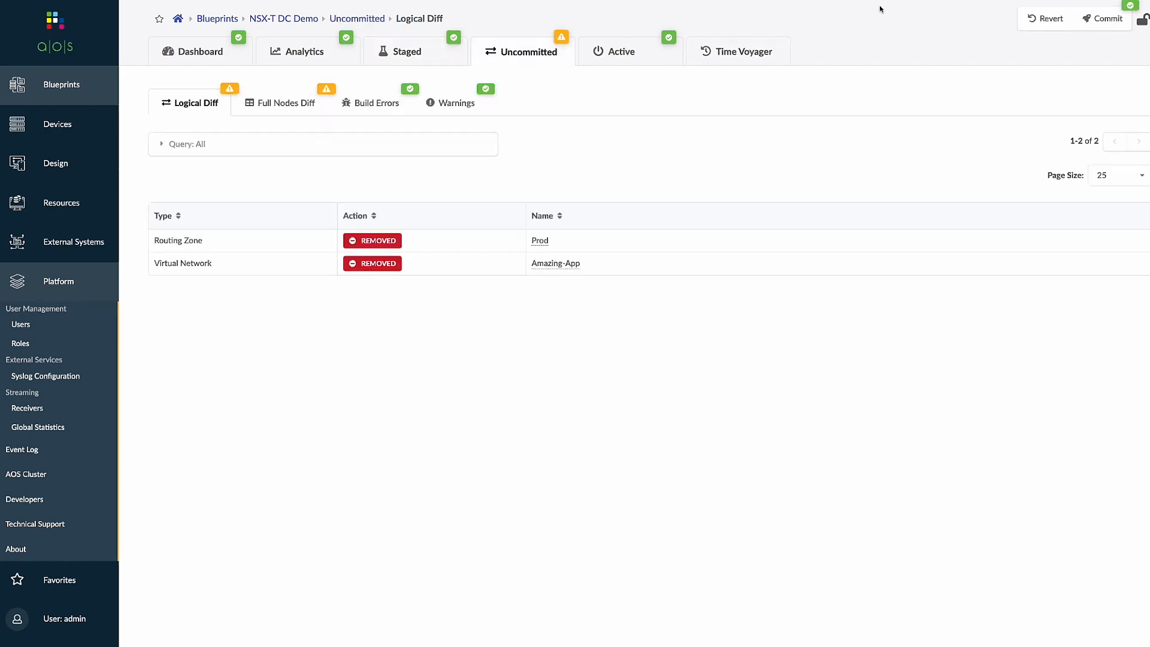
click(1107, 18)
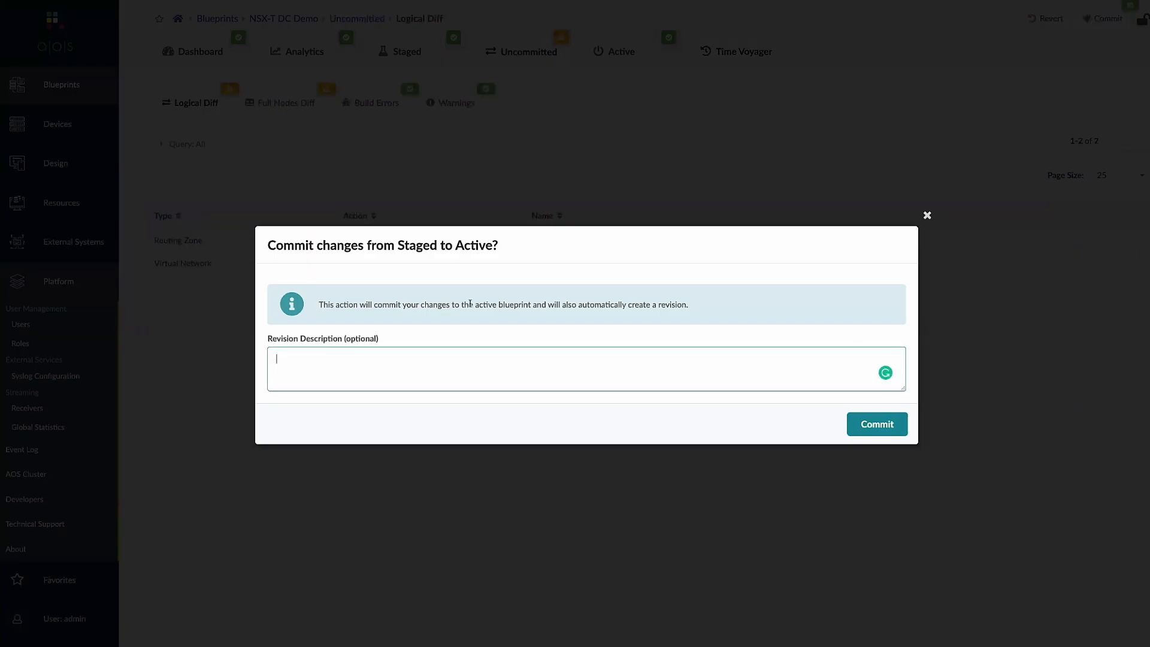
Commit the rollback with a ':(' revision description.
text(:( - DJ)
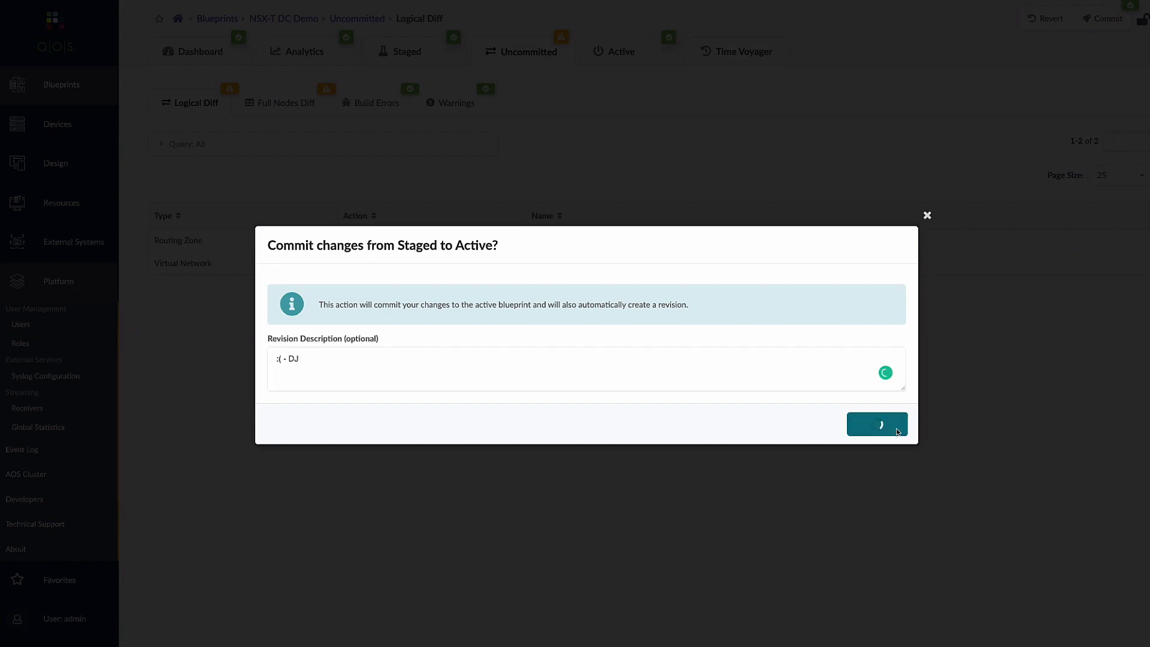
click(877, 423)
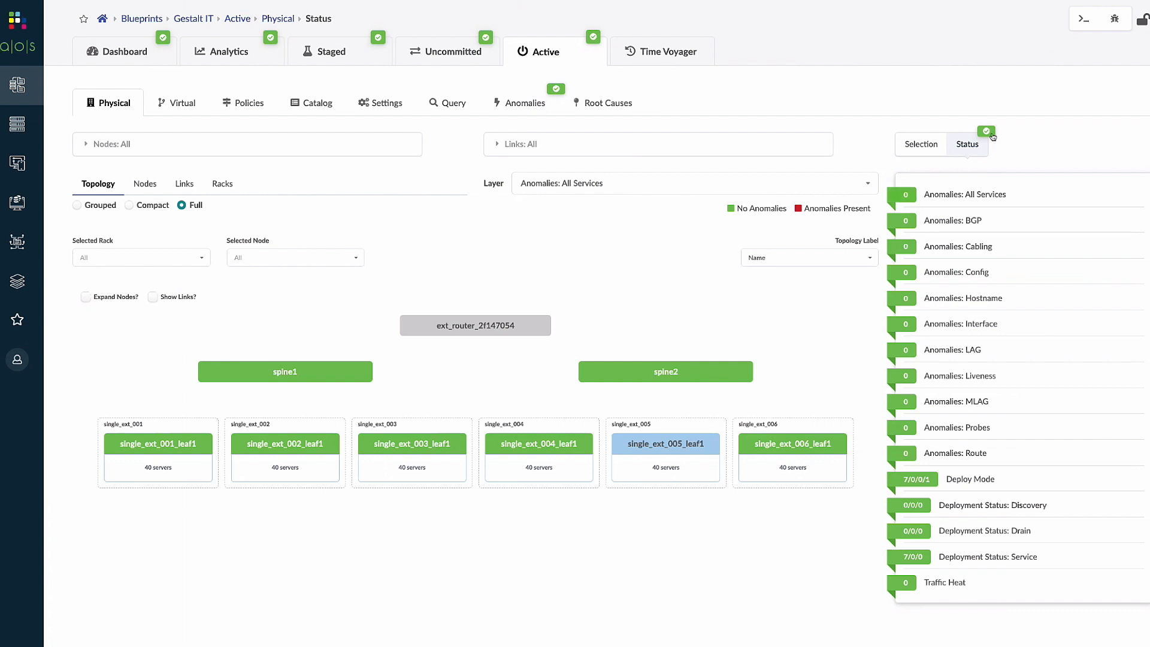
mouse_move(21, 124)
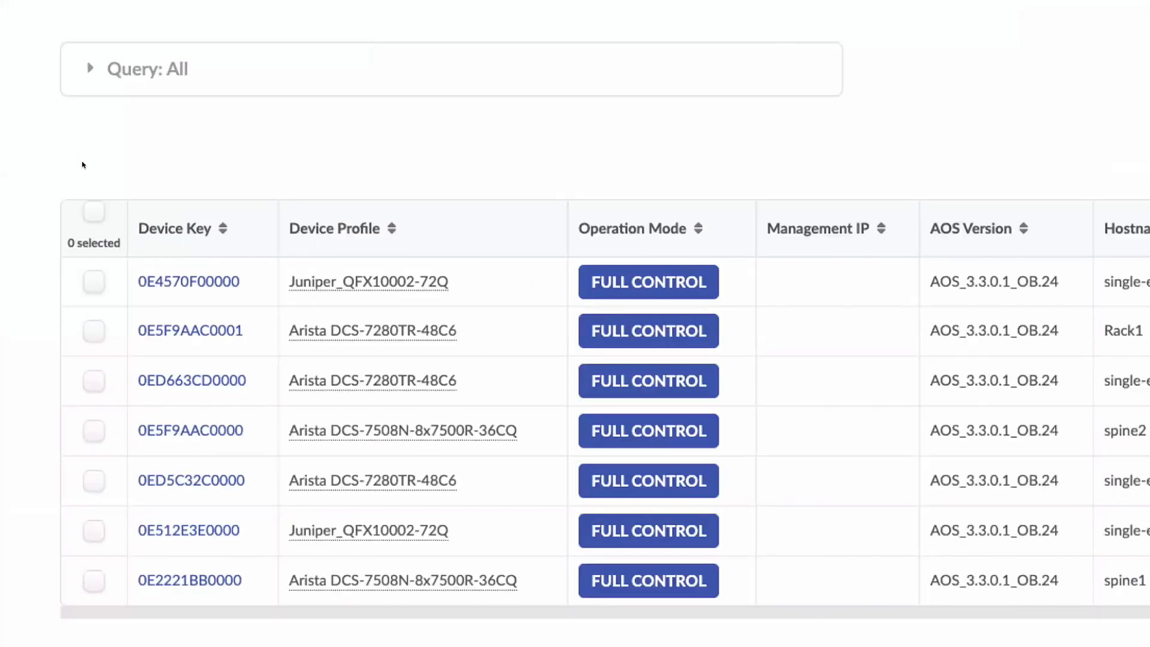
click(17, 85)
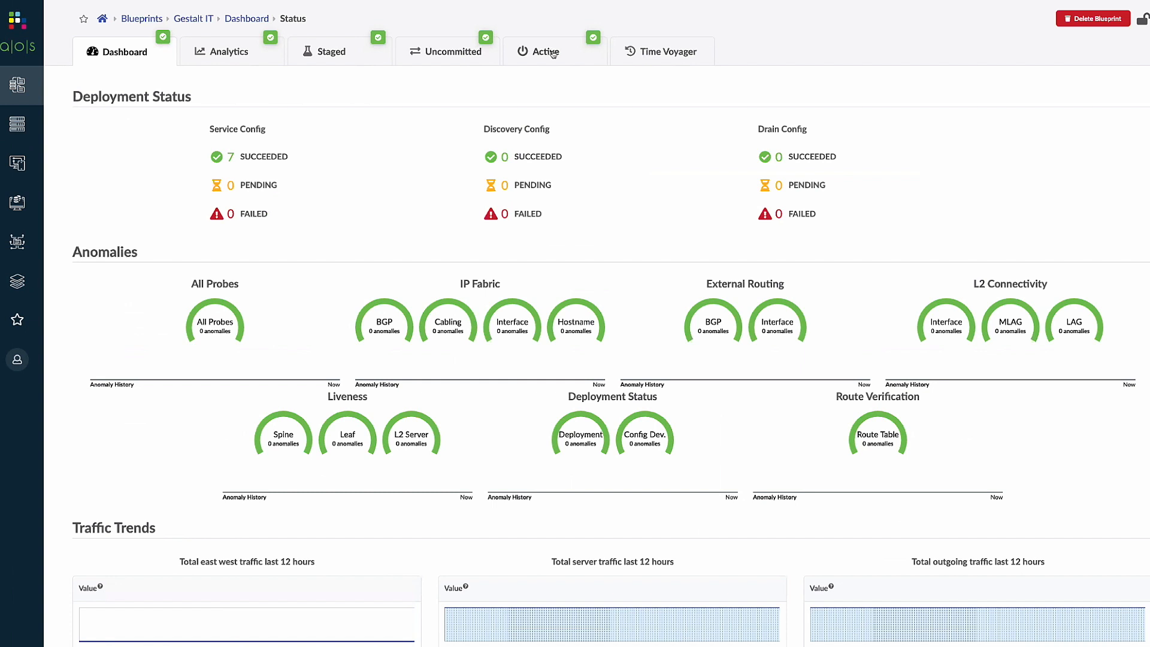
click(547, 52)
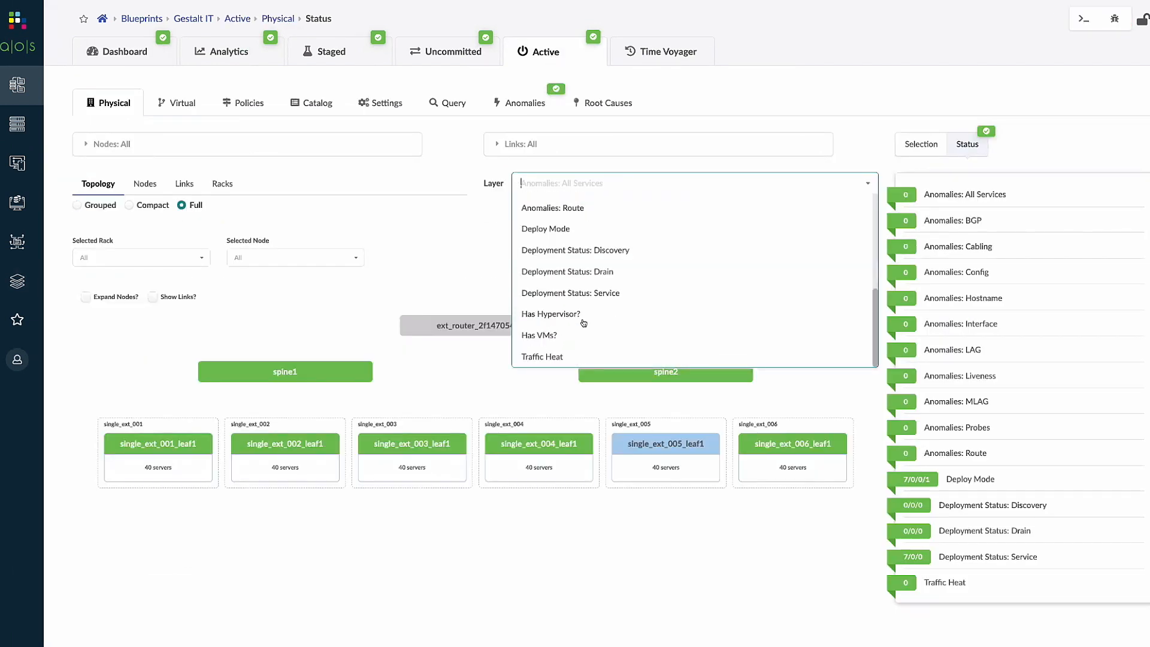
Color the topology by Traffic Heat and drill into rack single_ext_004's traffic.
click(543, 357)
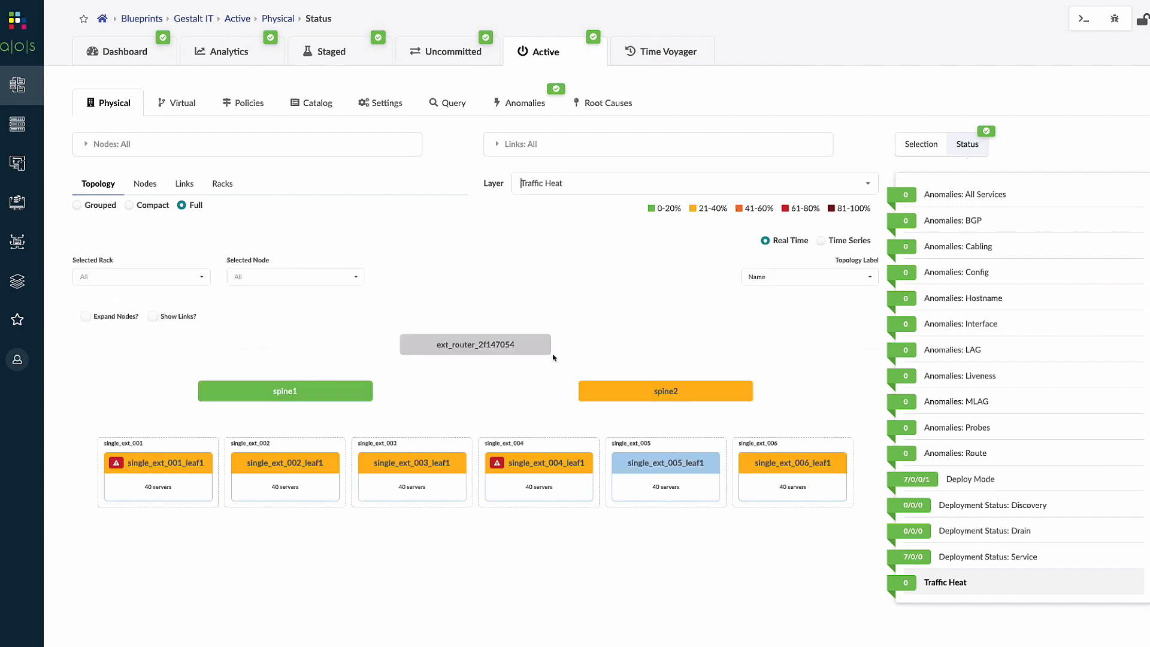
mouse_move(538, 463)
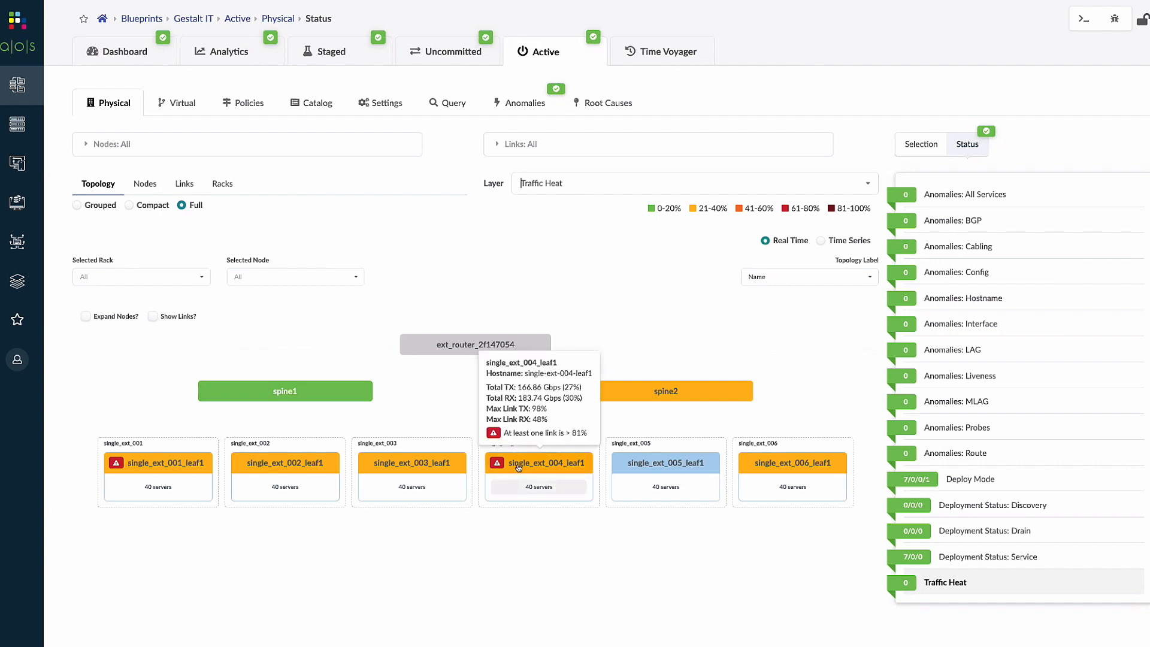
mouse_move(413, 463)
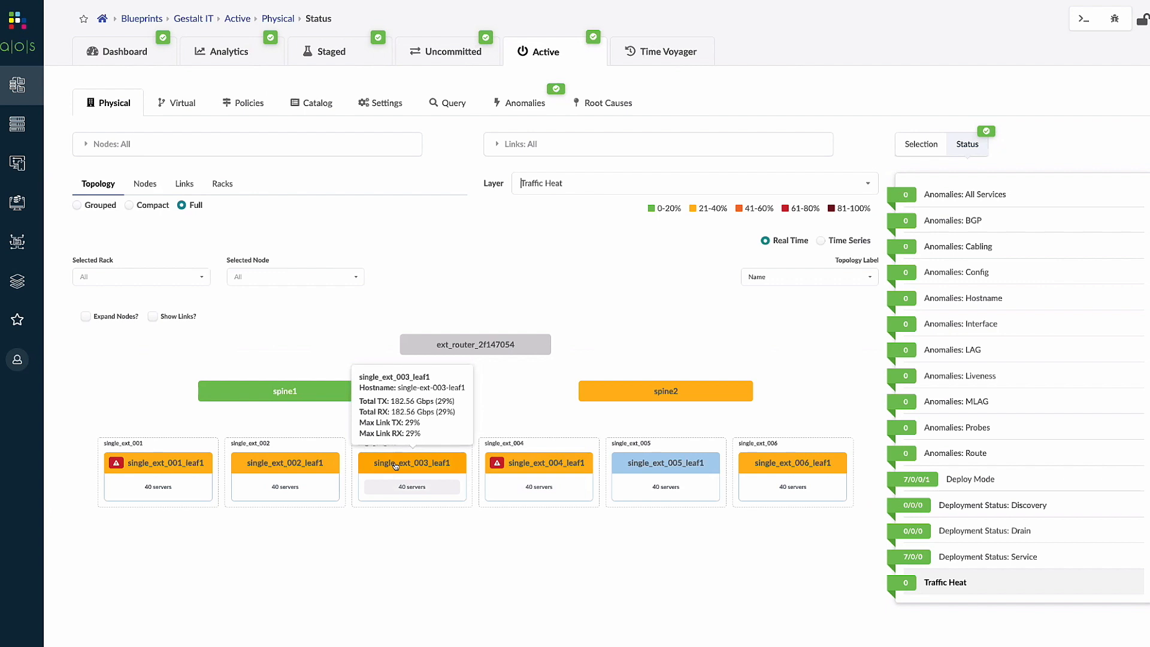
mouse_move(538, 463)
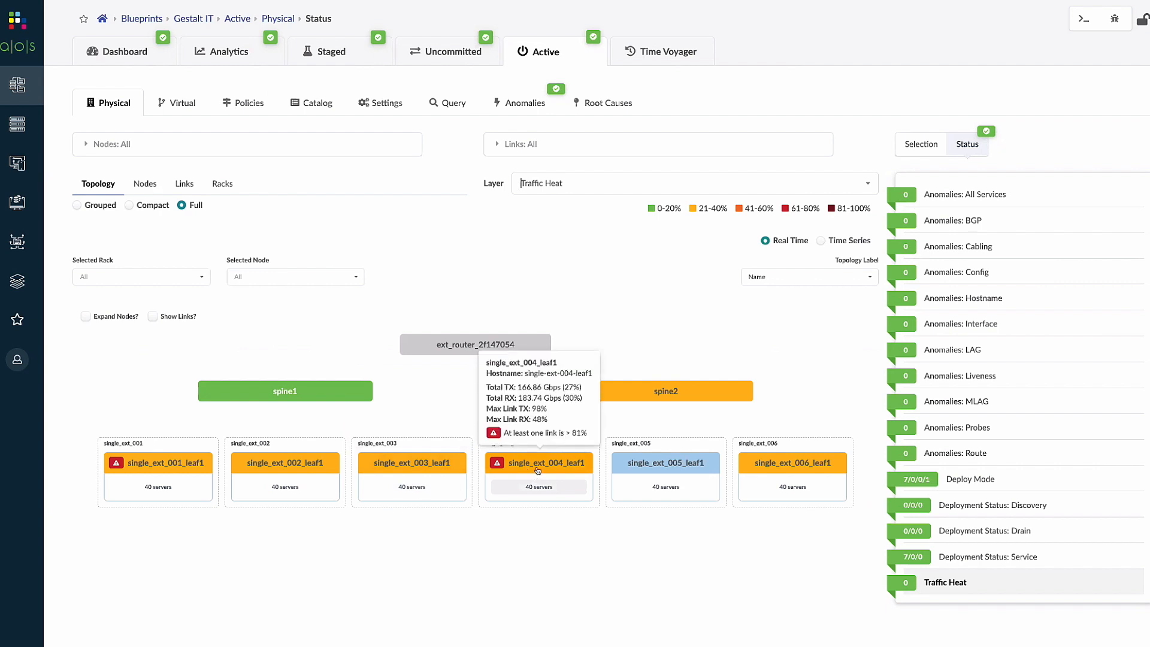
click(538, 463)
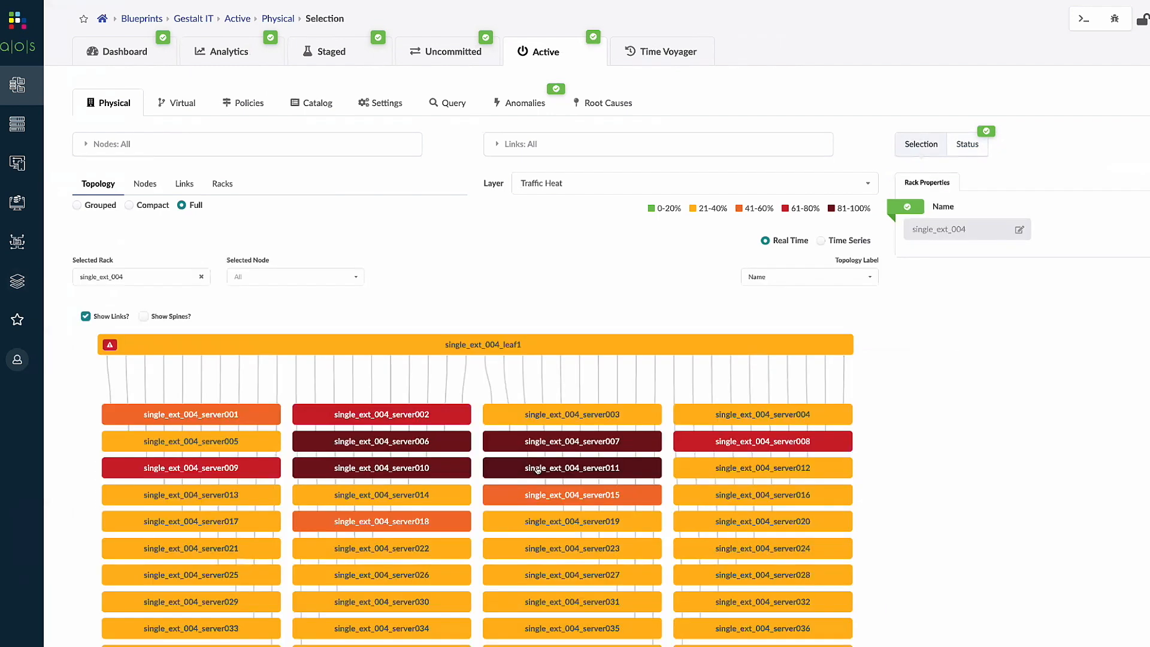
mouse_move(299, 420)
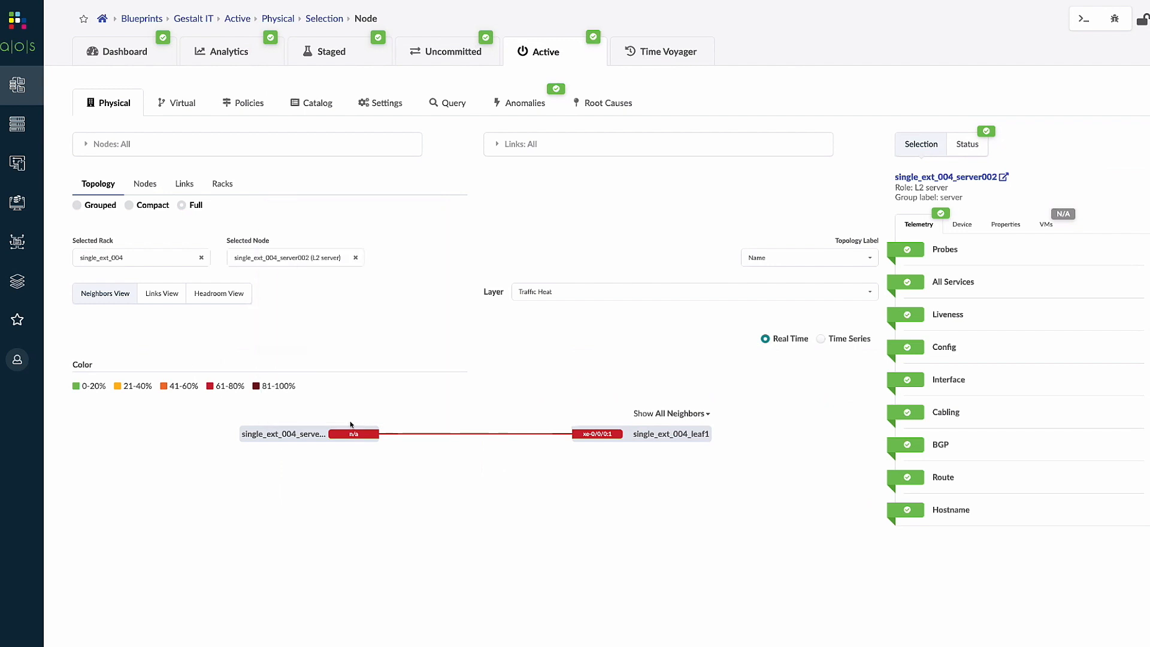
mouse_move(352, 432)
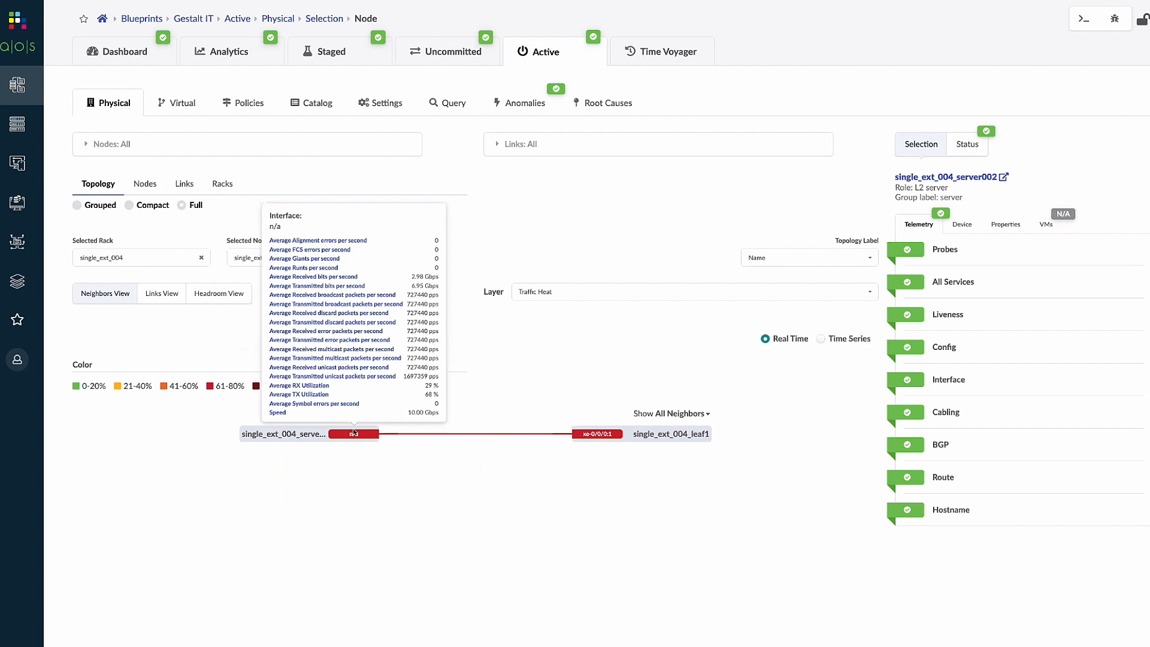
Inspect the heavily loaded link between single_ext_004_server002 and single_ext_004_leaf1 (68% TX).
click(218, 293)
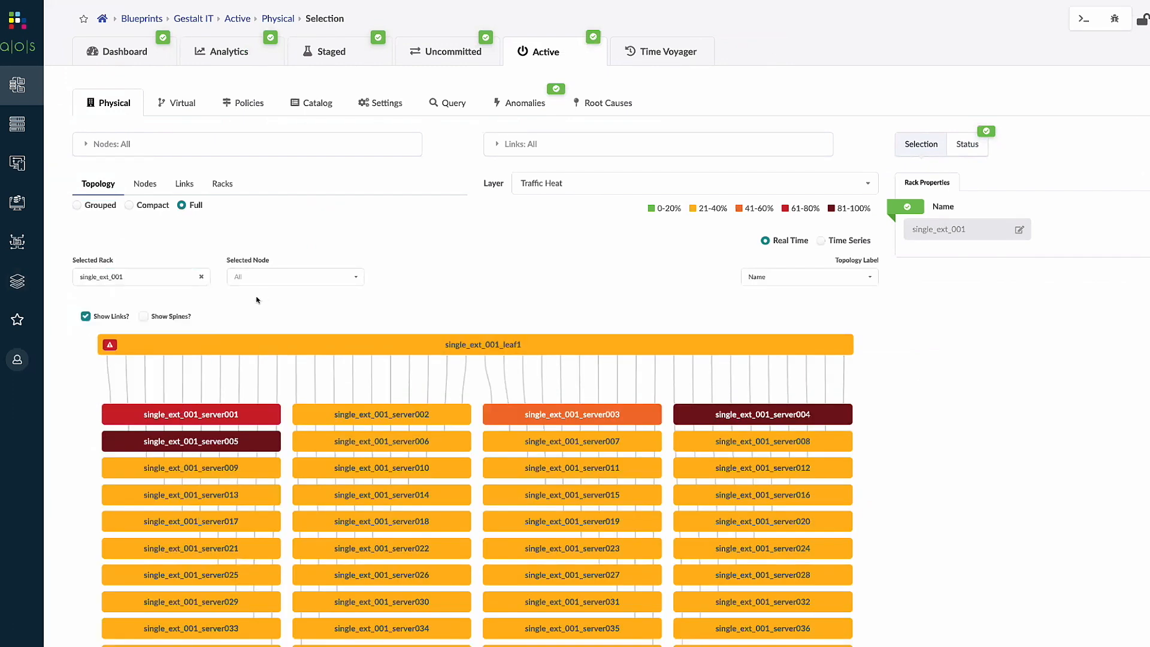
Show real-time headroom from single_ext_001_server001 toward single_ext_005_server014 across leaf and spine links.
click(201, 277)
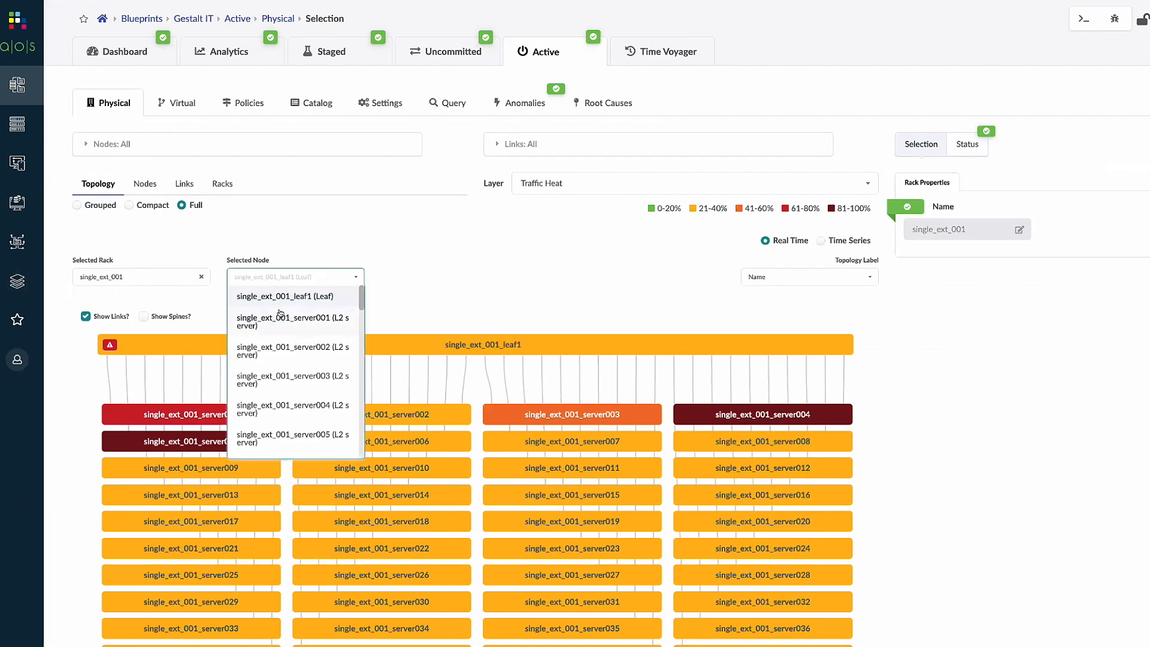
click(291, 321)
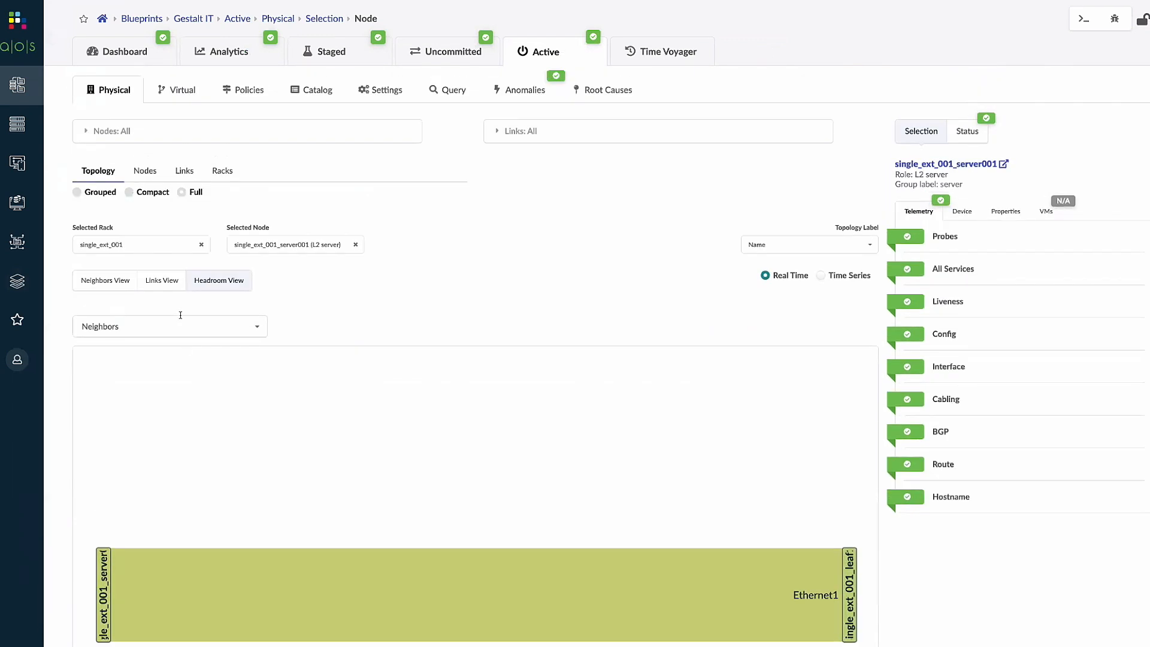
click(169, 326)
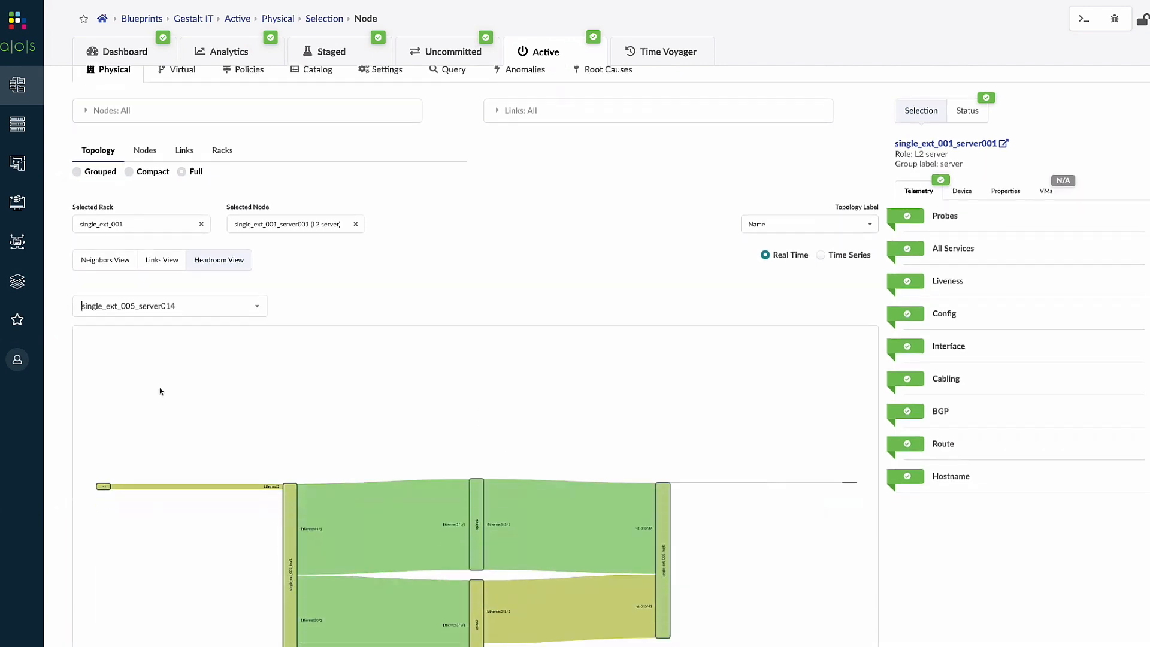
scroll(down, 3)
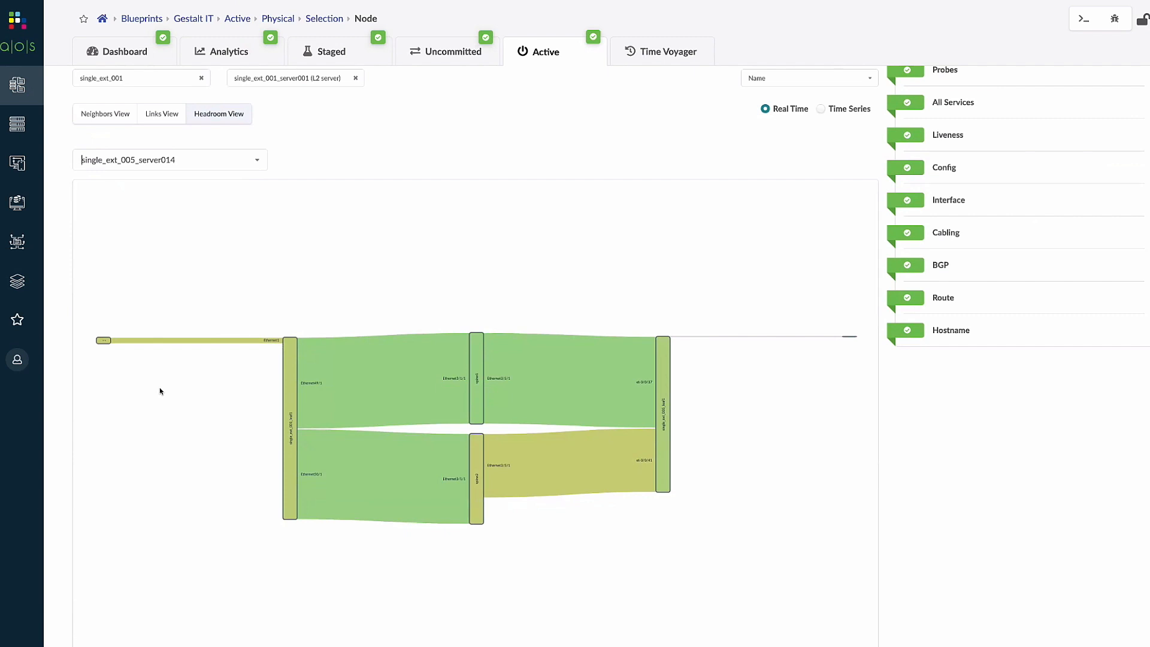
mouse_move(190, 344)
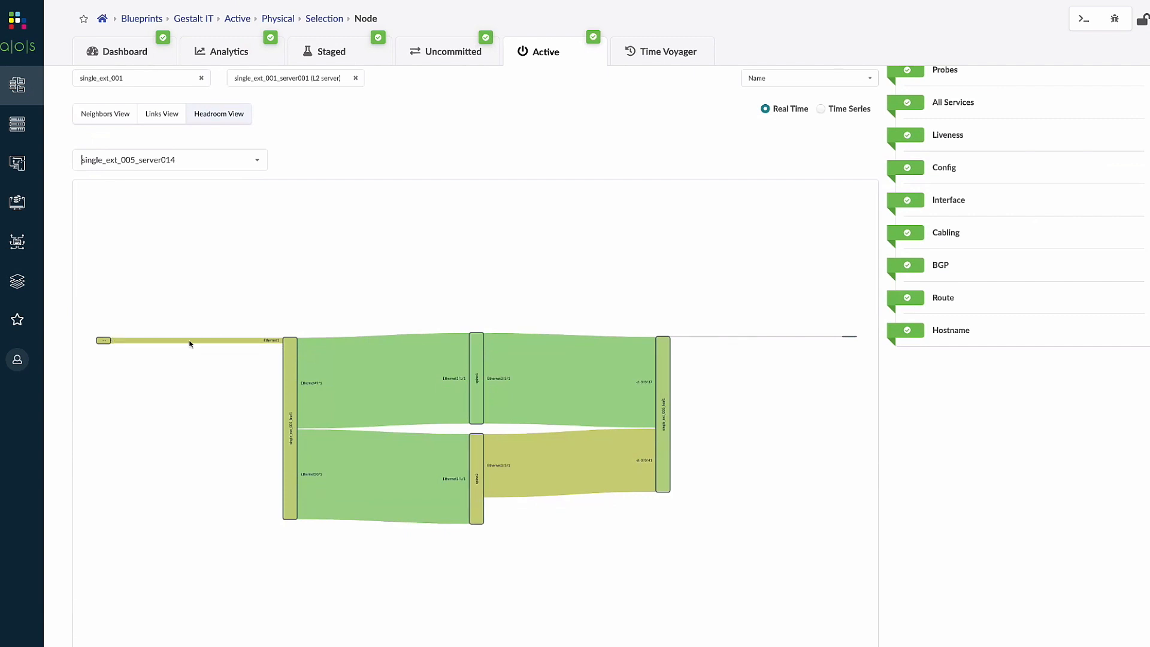
mouse_move(190, 343)
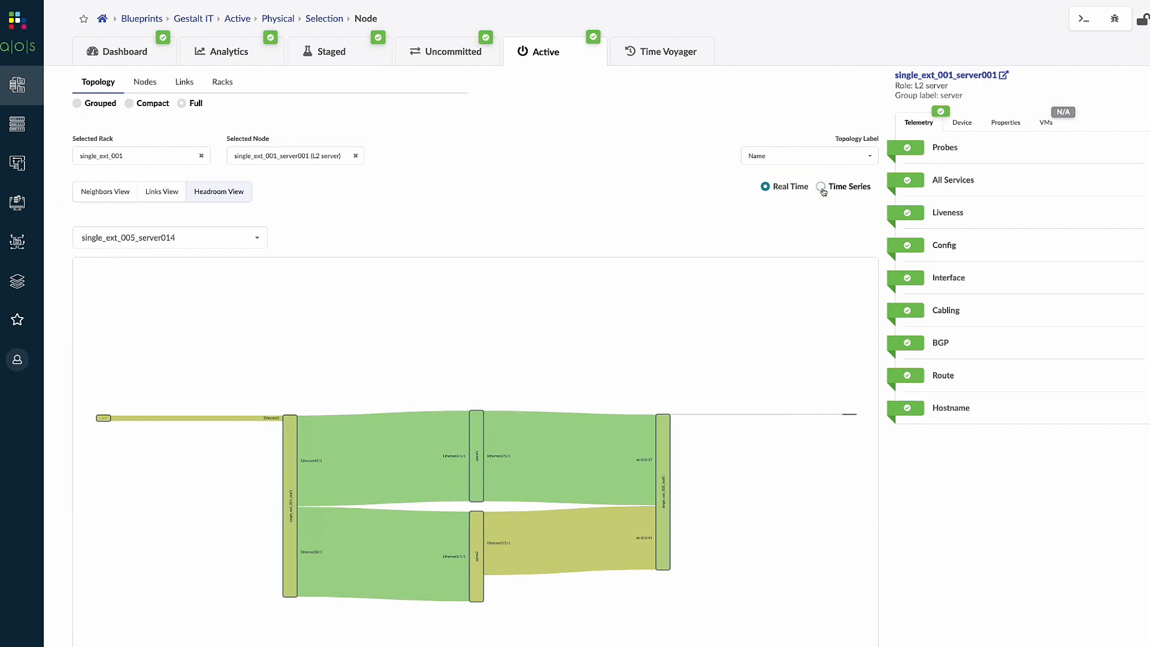
Switch headroom to Time Series, review link history, then reach the Austin, TX dashboard with 4 BGP and 1 config-deviation anomaly.
click(822, 187)
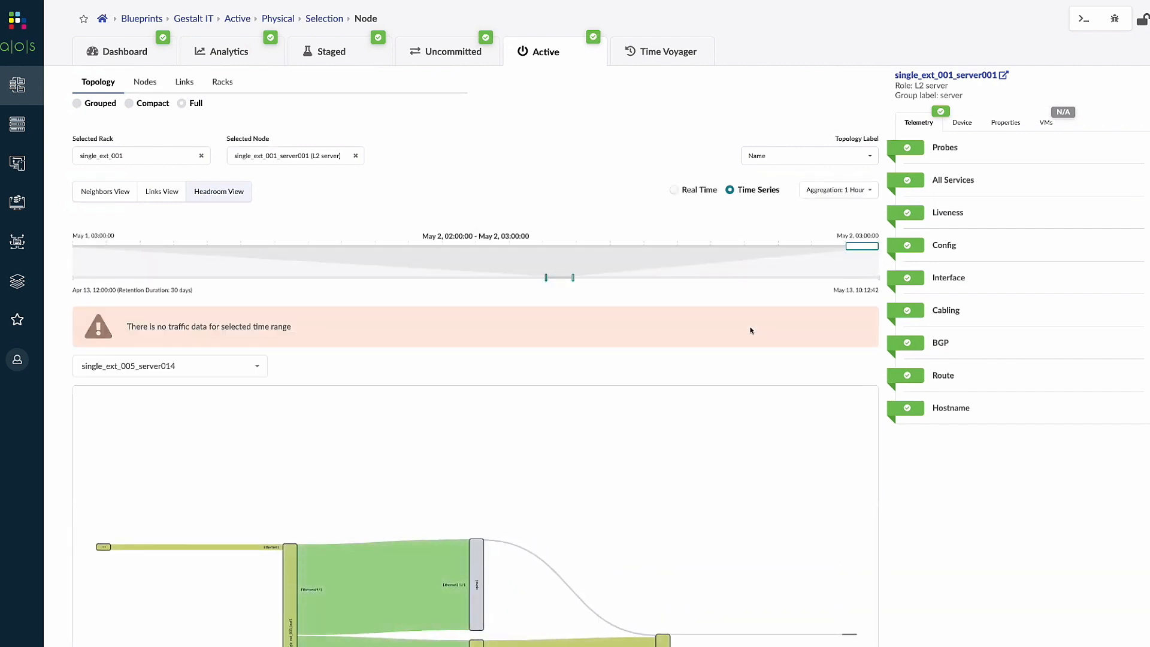
scroll(down, 3)
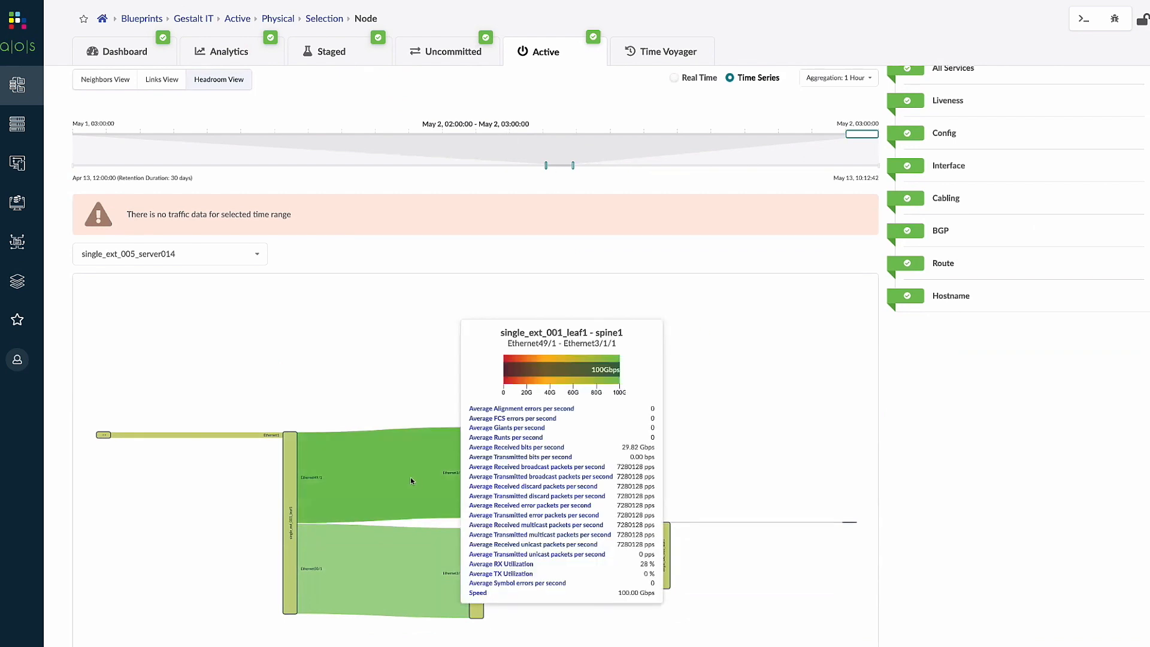
mouse_move(503, 439)
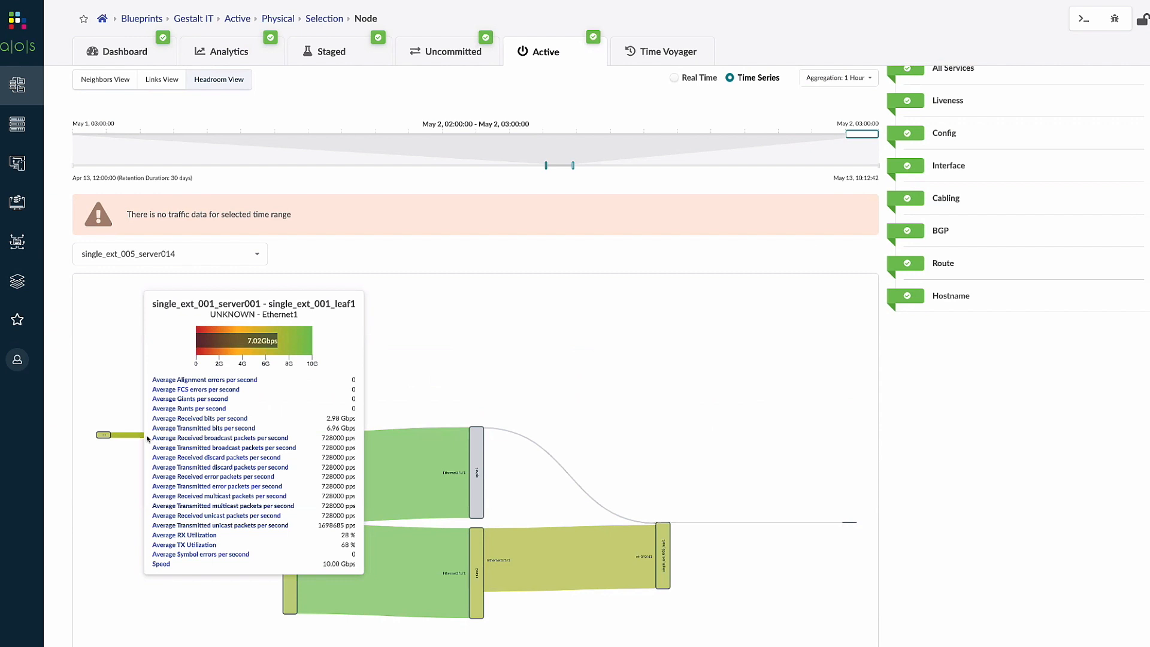
mouse_move(529, 155)
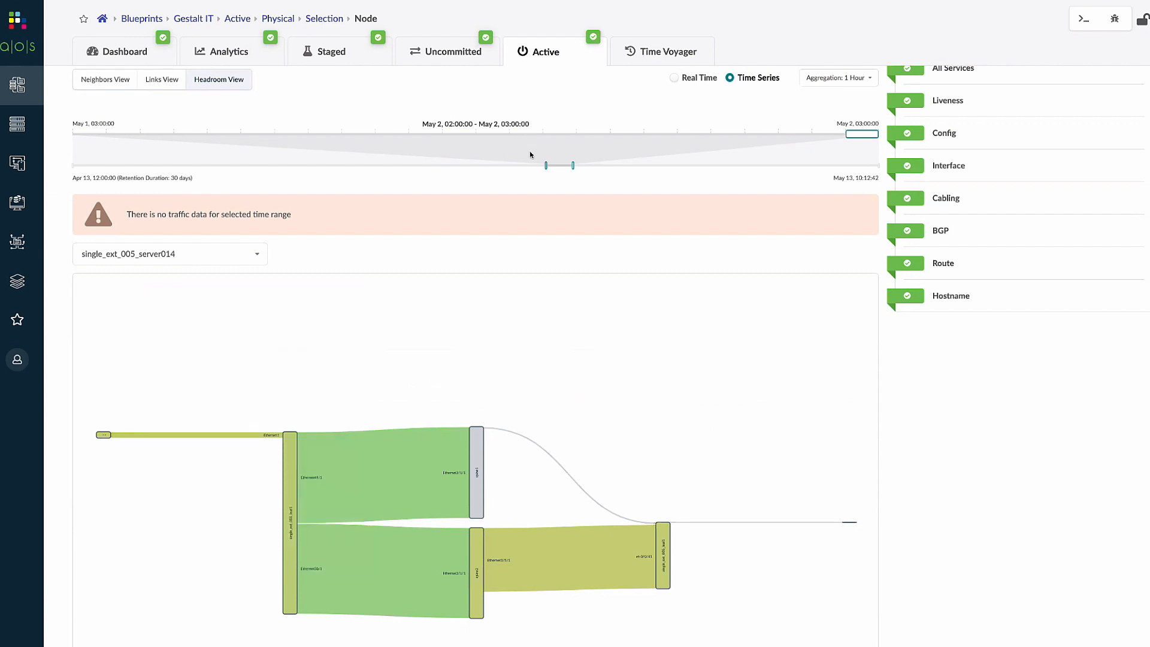
drag(561, 165, 790, 157)
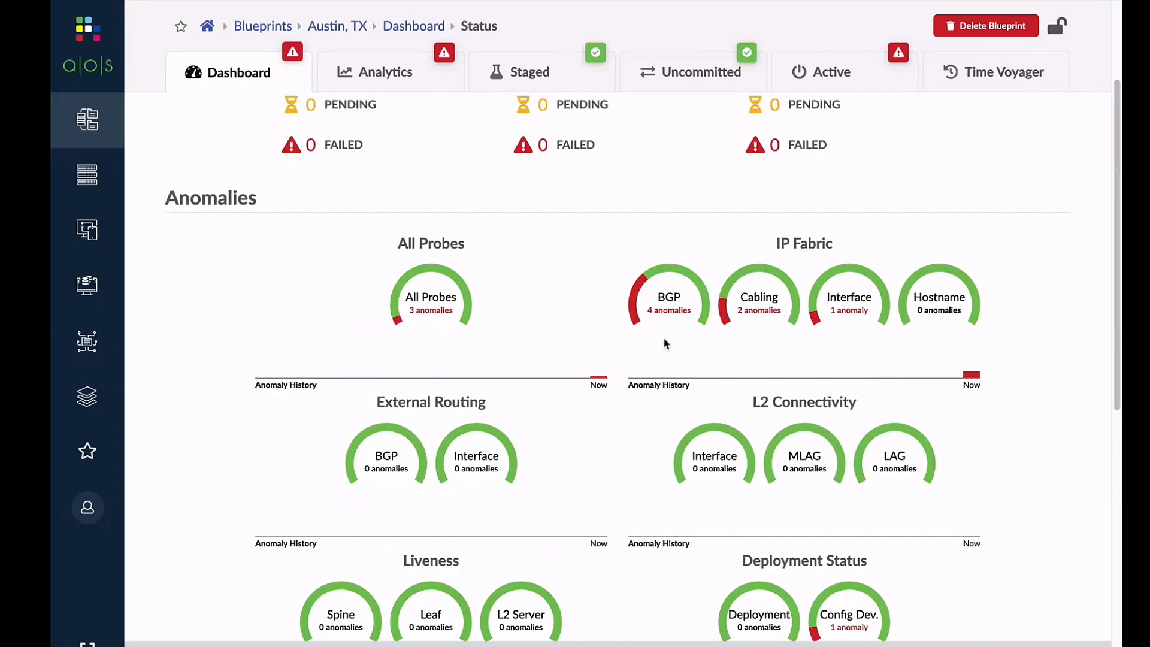
Show leaf3's anomalies and its Telemetry Config page comparing intended and actual running configs.
click(829, 72)
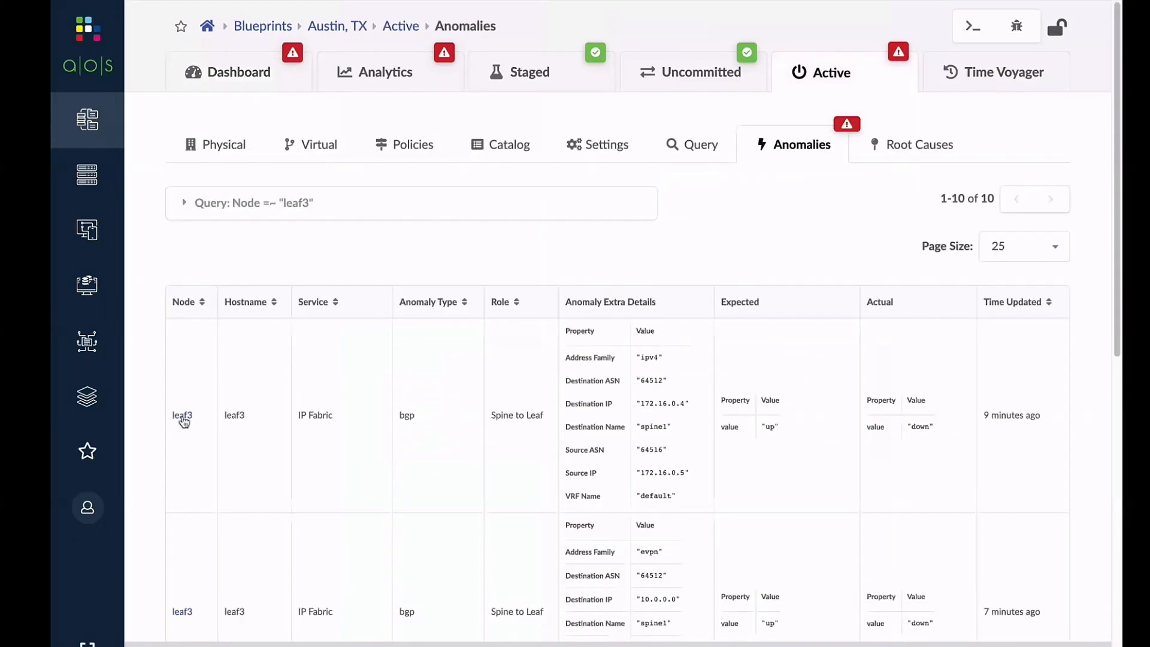
click(182, 416)
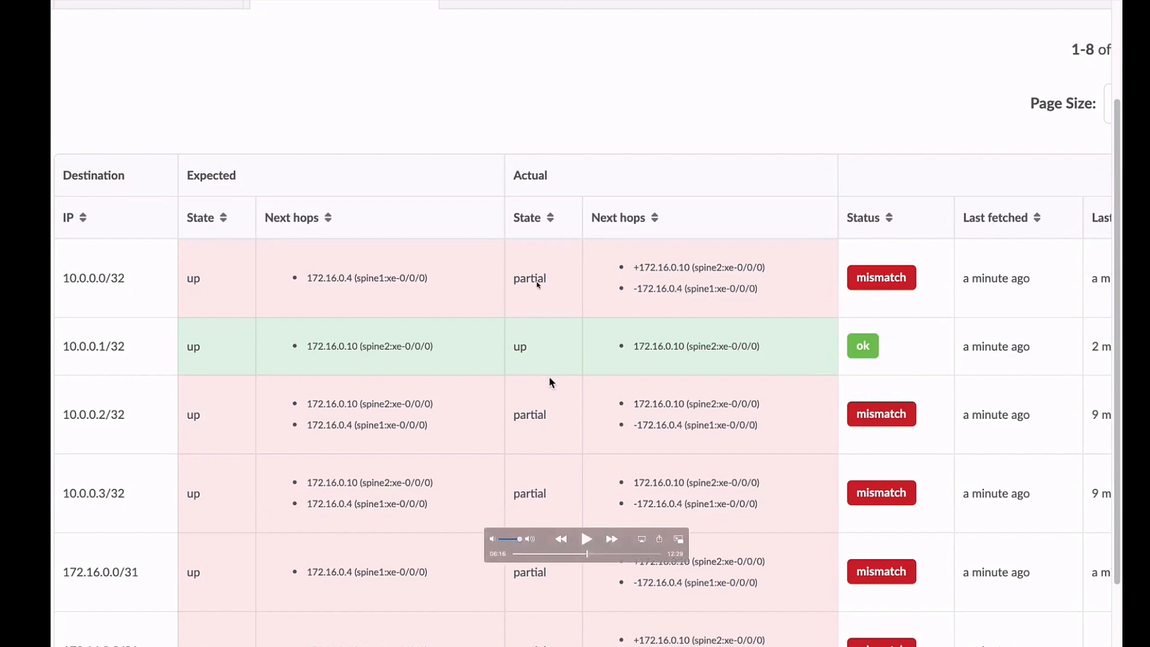
mouse_move(623, 287)
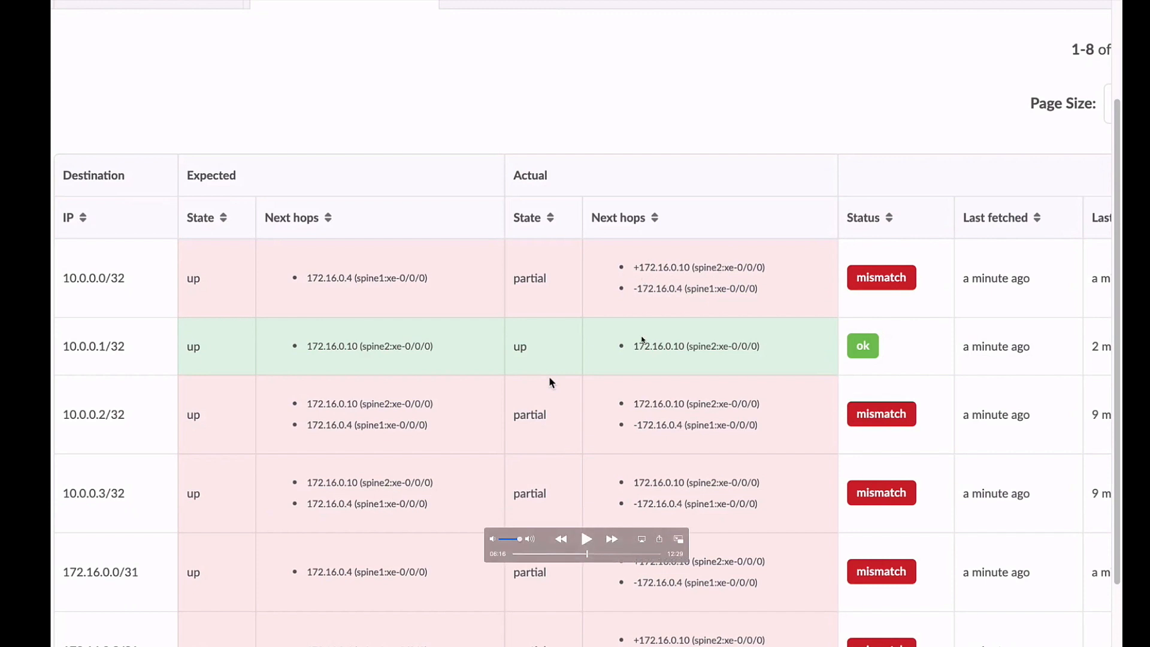
mouse_move(616, 359)
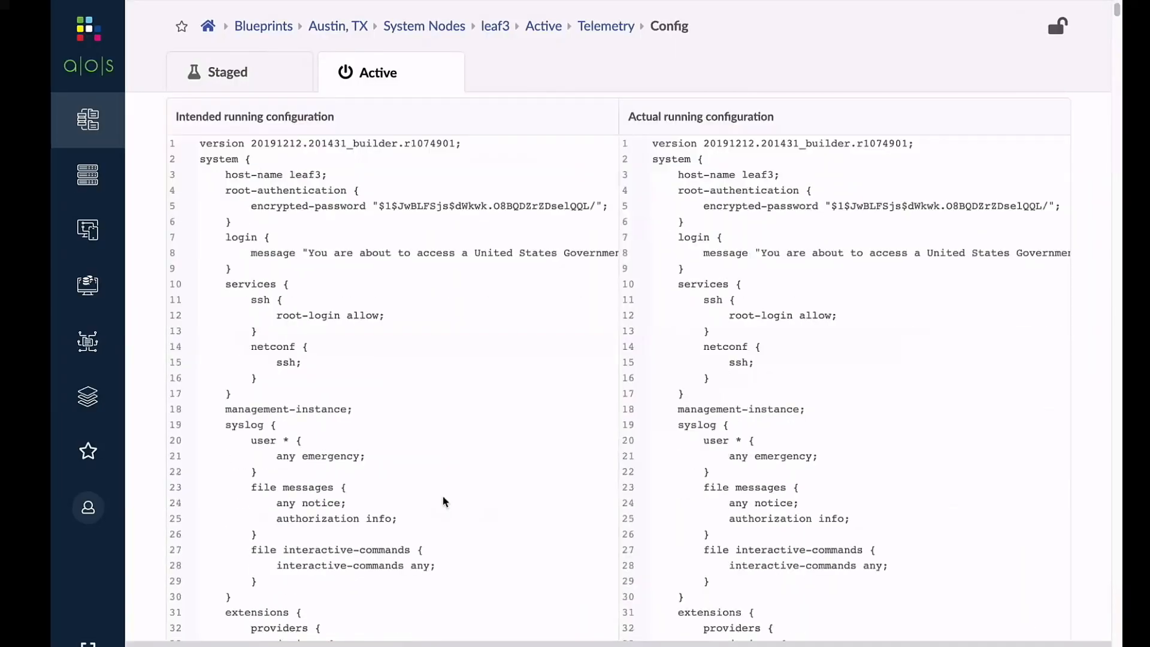
Review Route Verification on the Austin, TX dashboard reporting 10 route table anomalies.
scroll(down, 3)
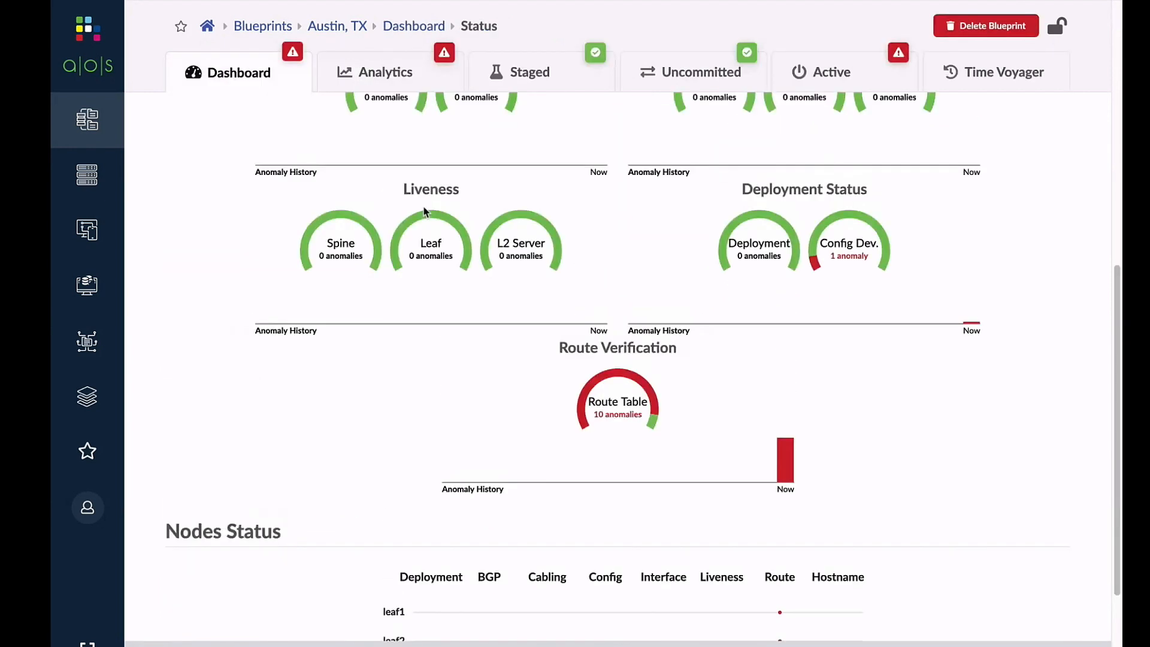
List Austin, TX analytics anomalies showing EVPN VXLAN Type-5 Route Validation at 3/3 sustained.
click(385, 72)
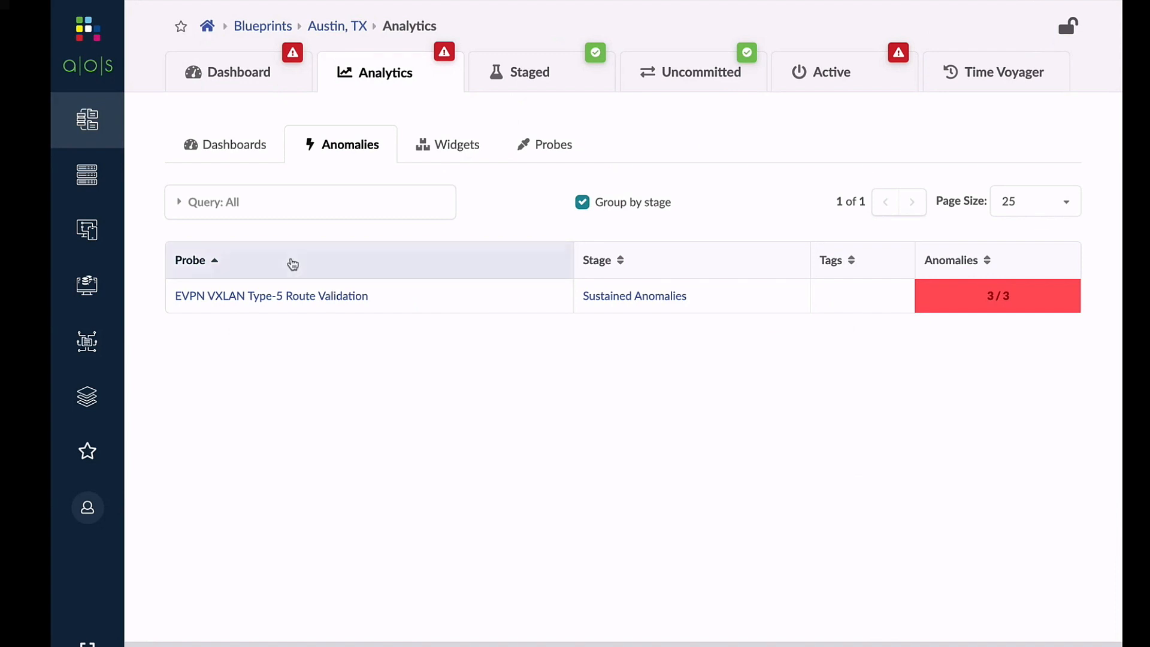
Review the analytics dashboards, then show the active physical topology with 18 anomalies across services.
click(233, 144)
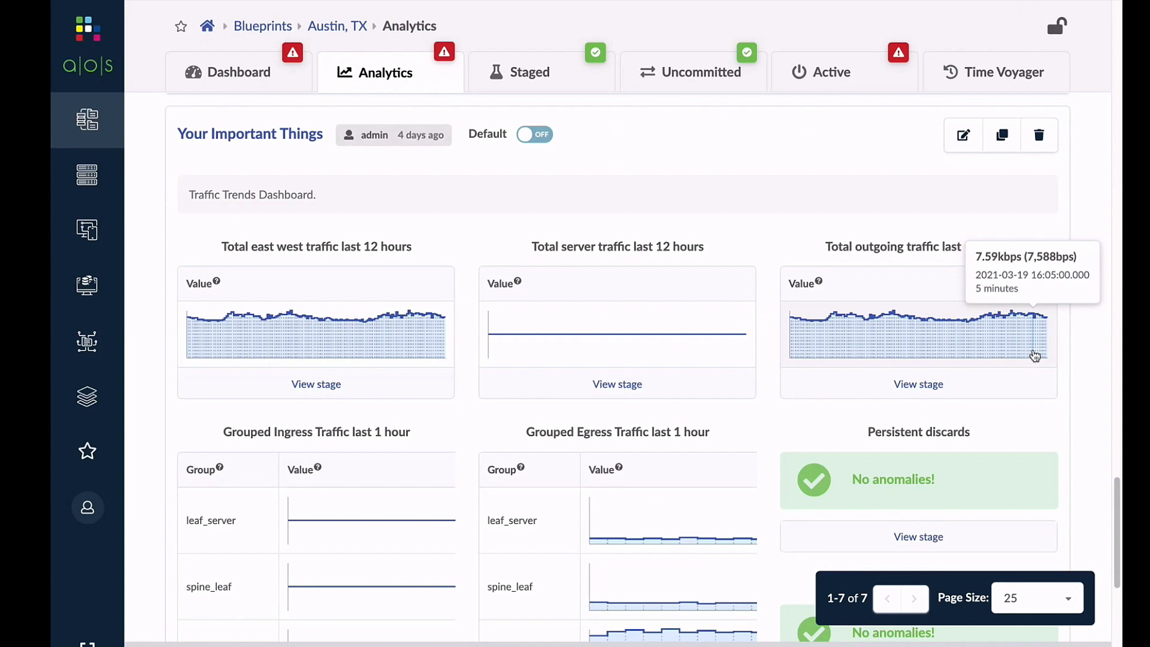
click(822, 71)
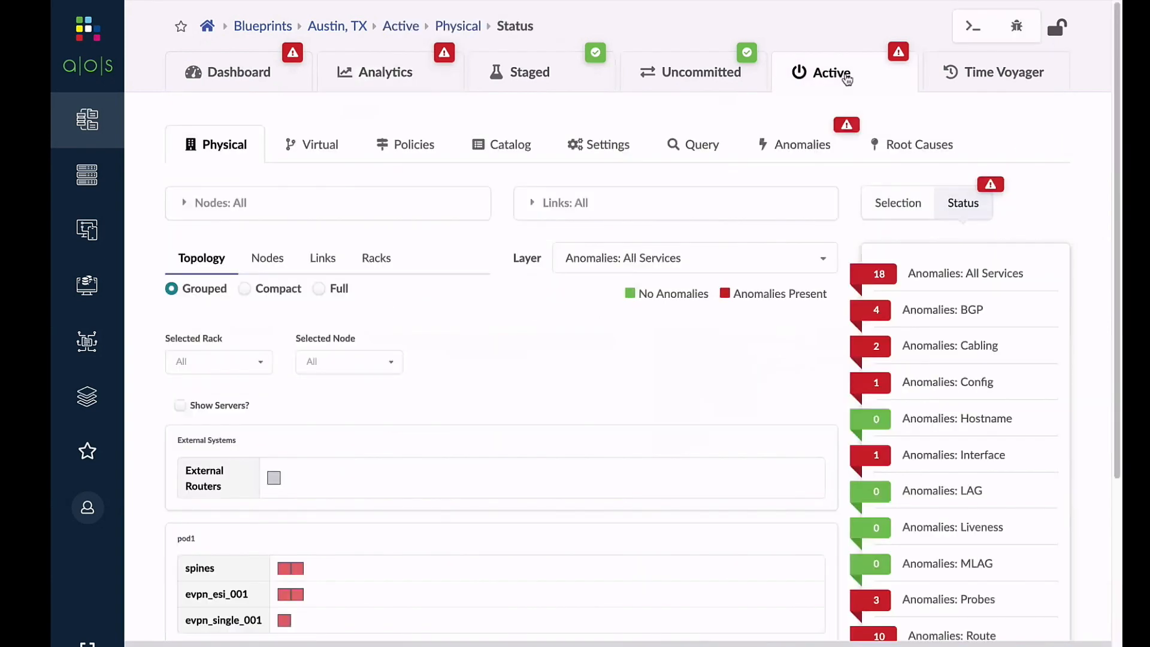
From red_db01's assigned nodes in Virtual Networks, reach leaf3's Config page and request Apply Full Config to 5254003A4D8D.
click(375, 72)
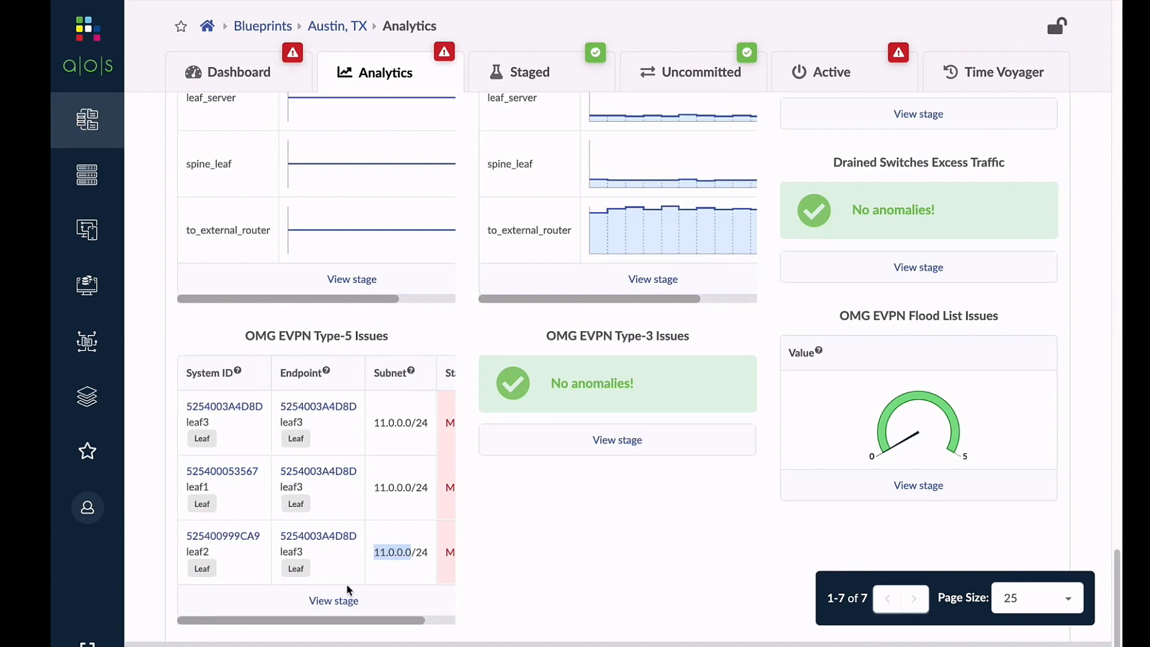
click(829, 72)
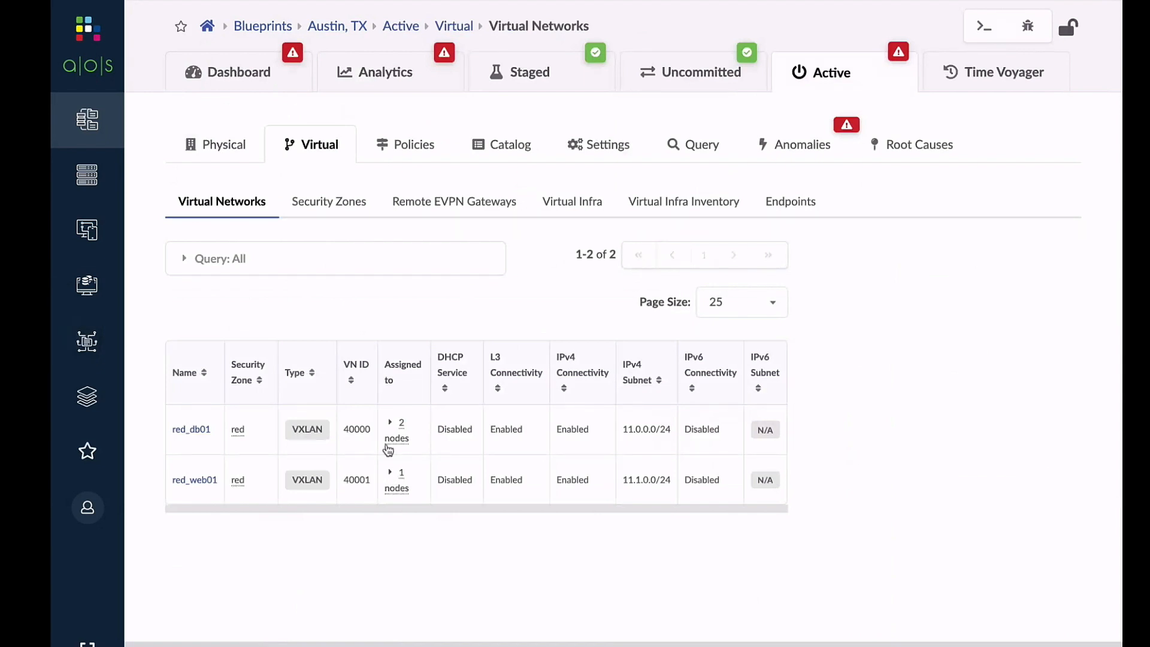
click(397, 426)
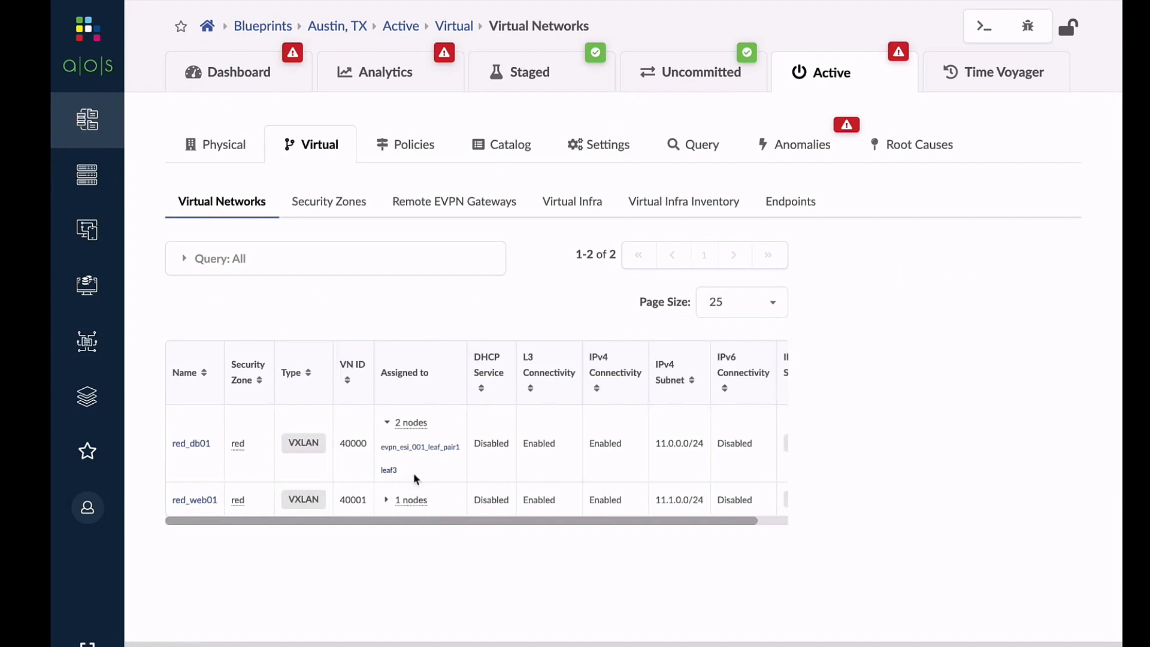
click(389, 470)
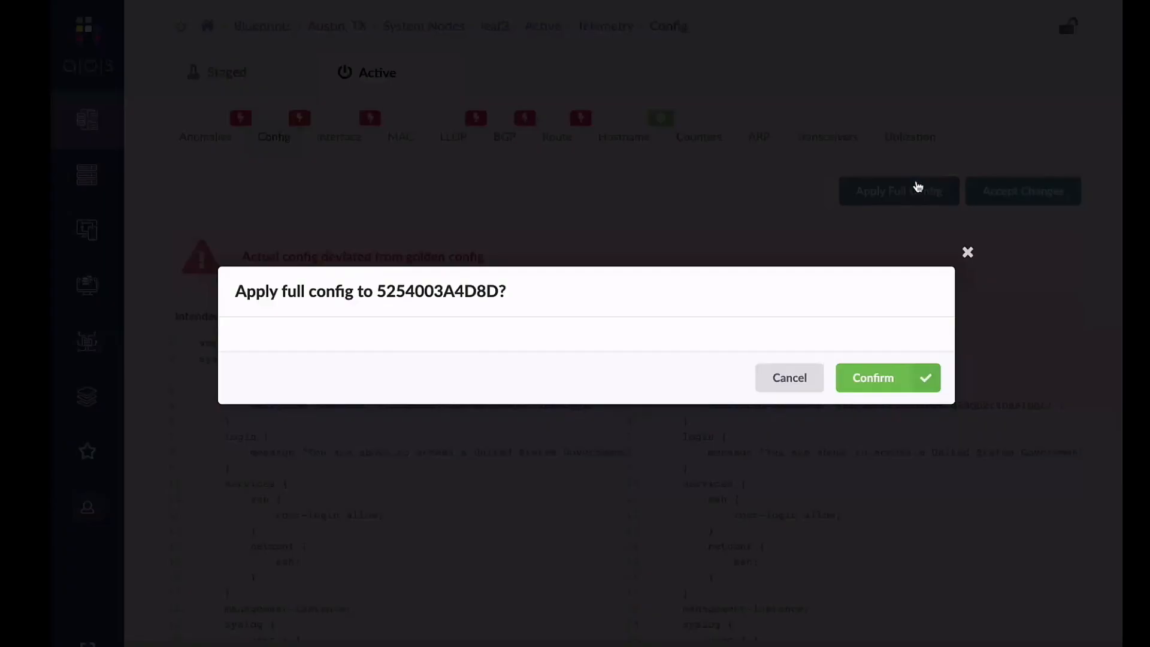
Confirm pushing the full intended configuration to leaf3's device 5254003A4D8D.
click(789, 378)
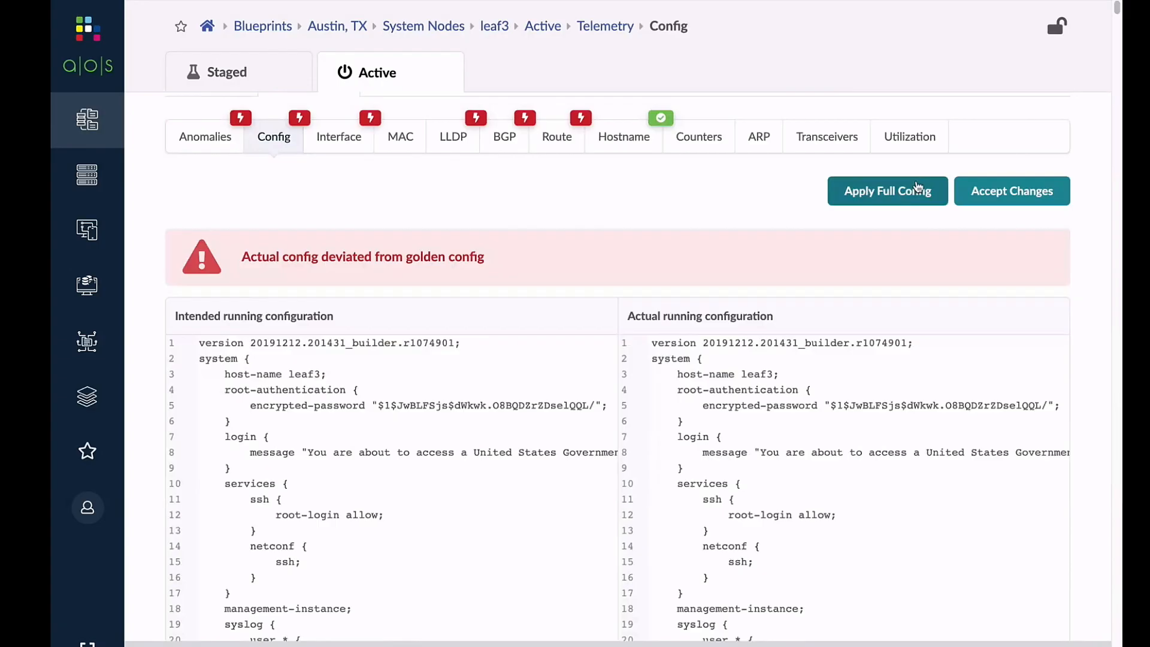
click(886, 190)
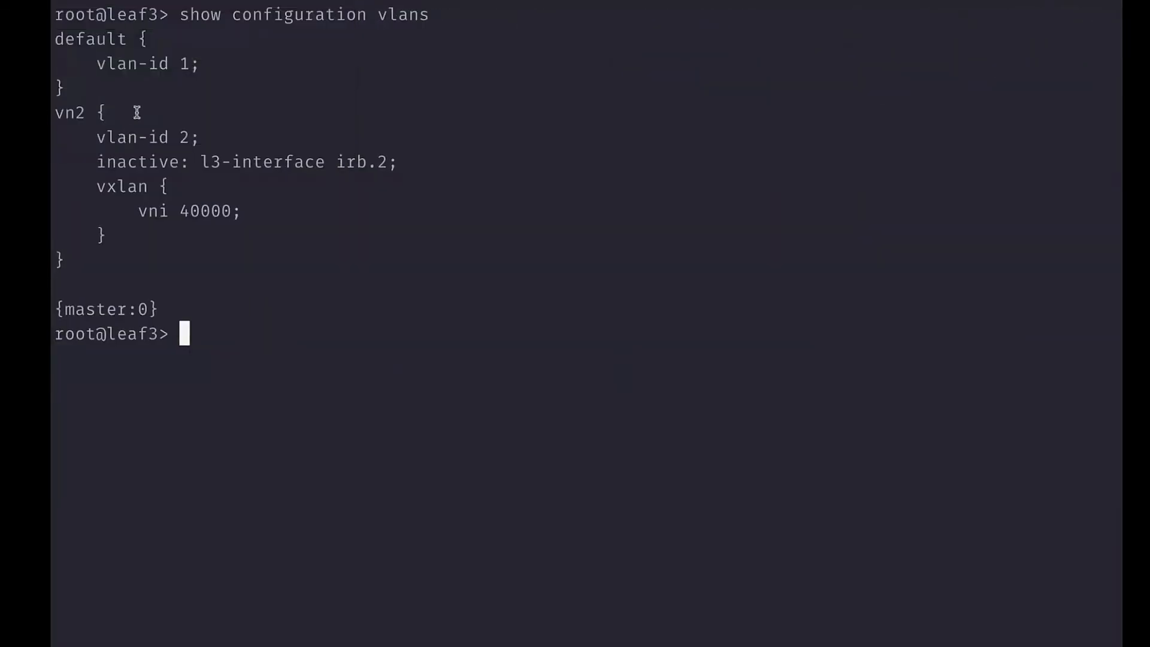
Re-run 'show configuration vlans' on leaf3 to verify vn2's irb.2 l3-interface is active again.
text(show configuration vlans)
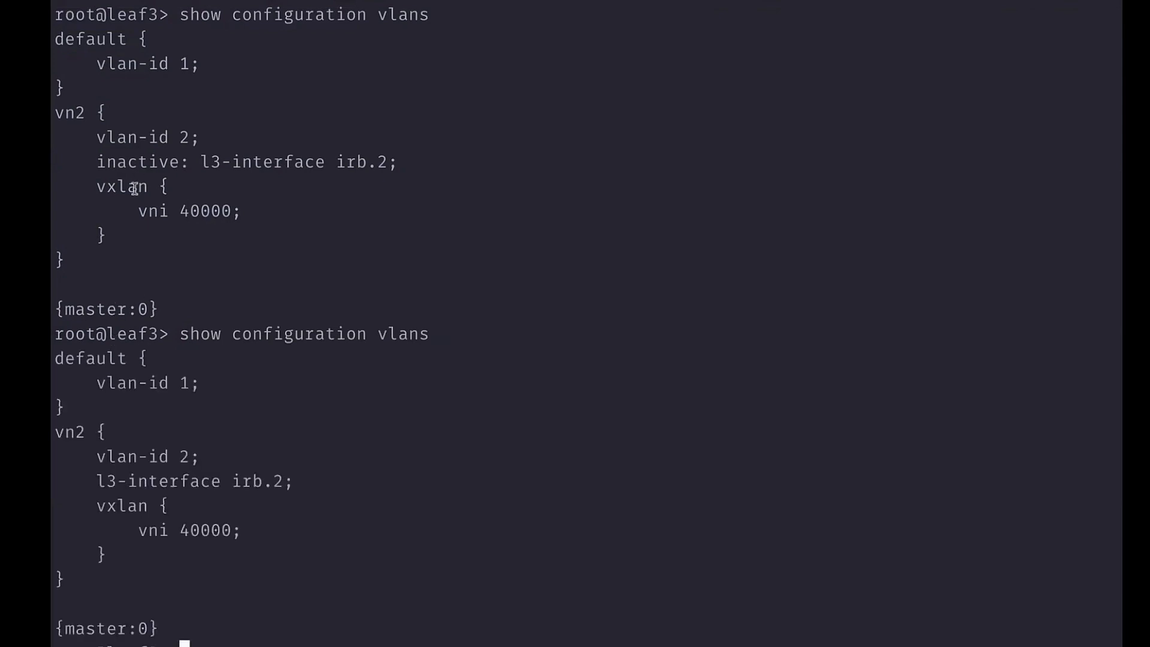
click(204, 190)
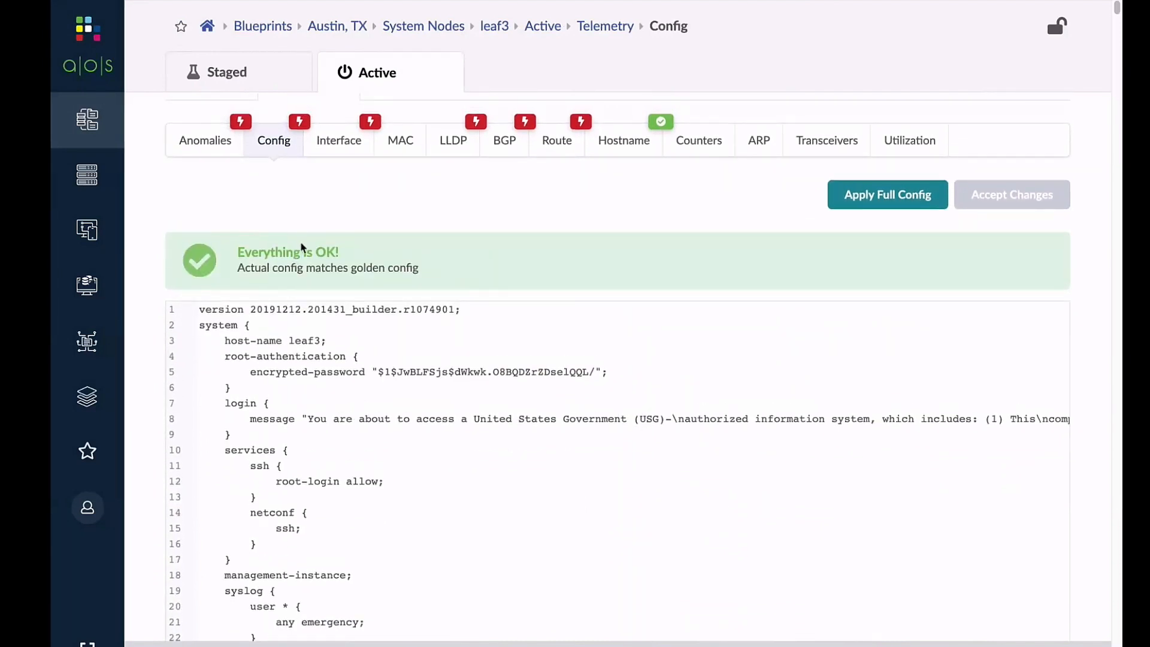
mouse_move(301, 251)
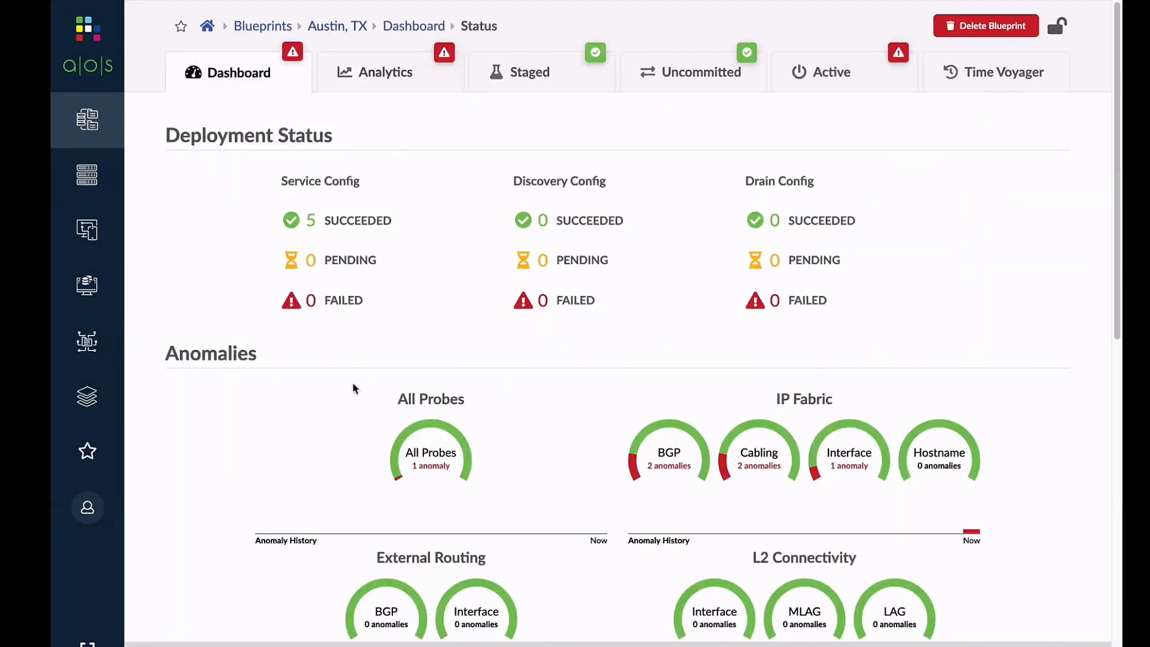
Scroll the Austin, TX dashboard to the Anomalies section showing Config Dev. at 0 and BGP at 2.
scroll(down, 3)
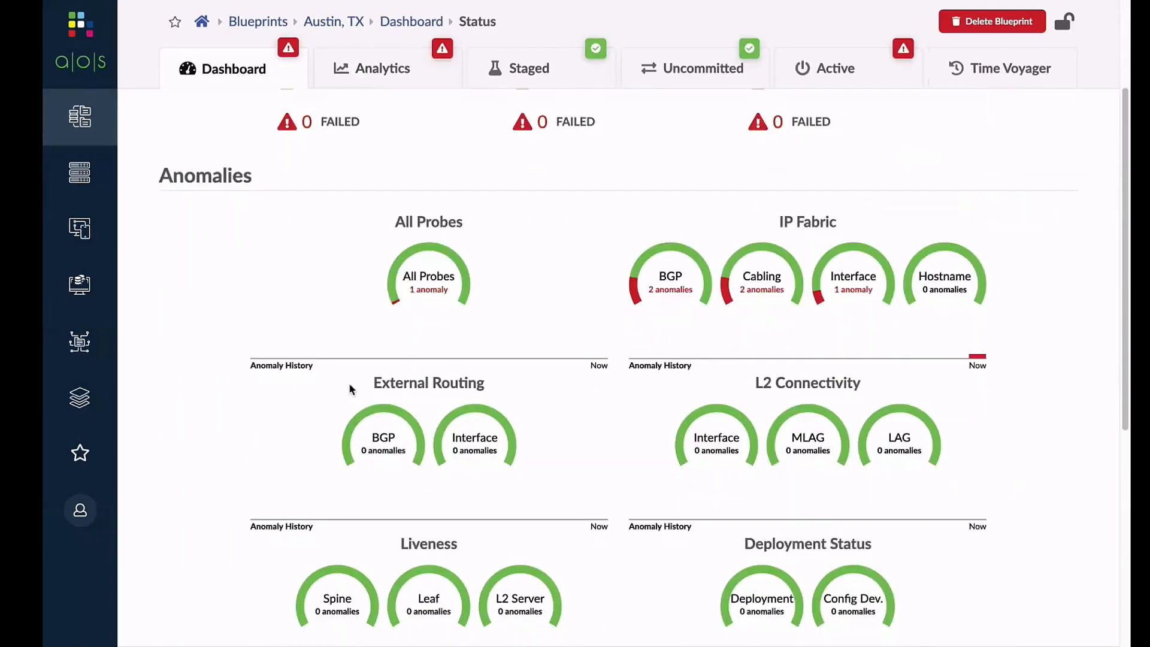